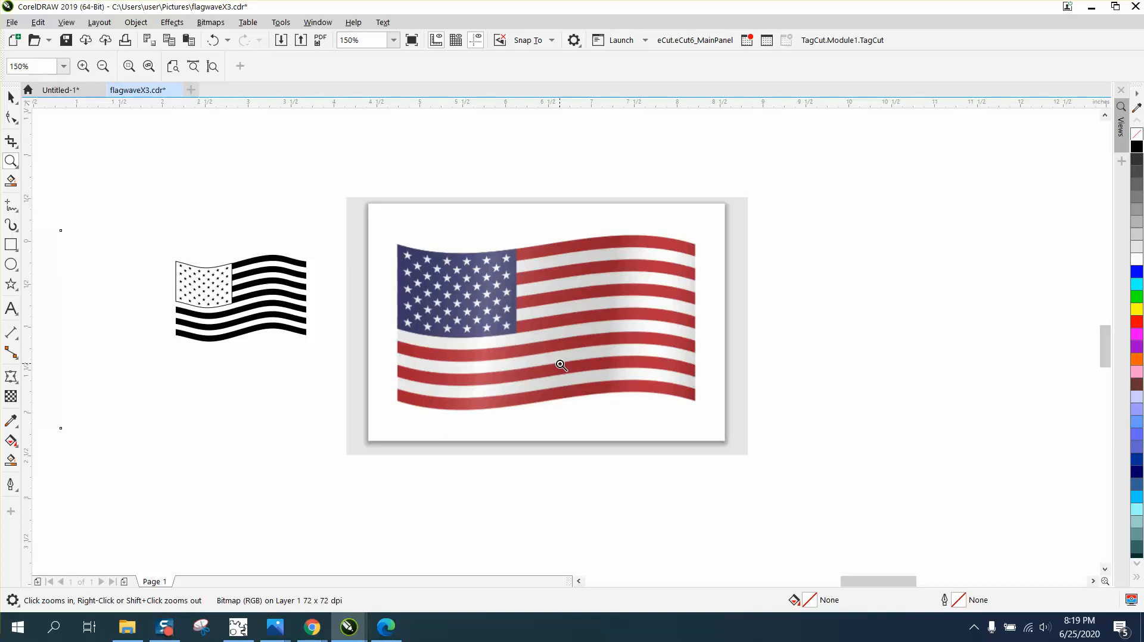
{"action": "mouse_move", "coordinate": [469, 228]}
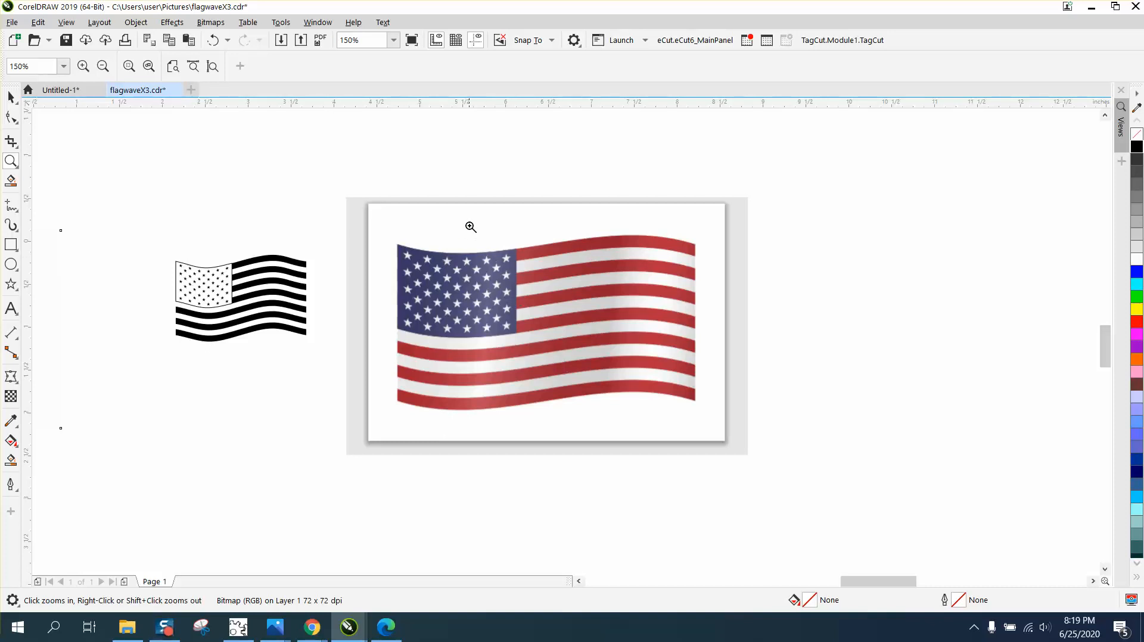
{"action": "mouse_move", "coordinate": [500, 250]}
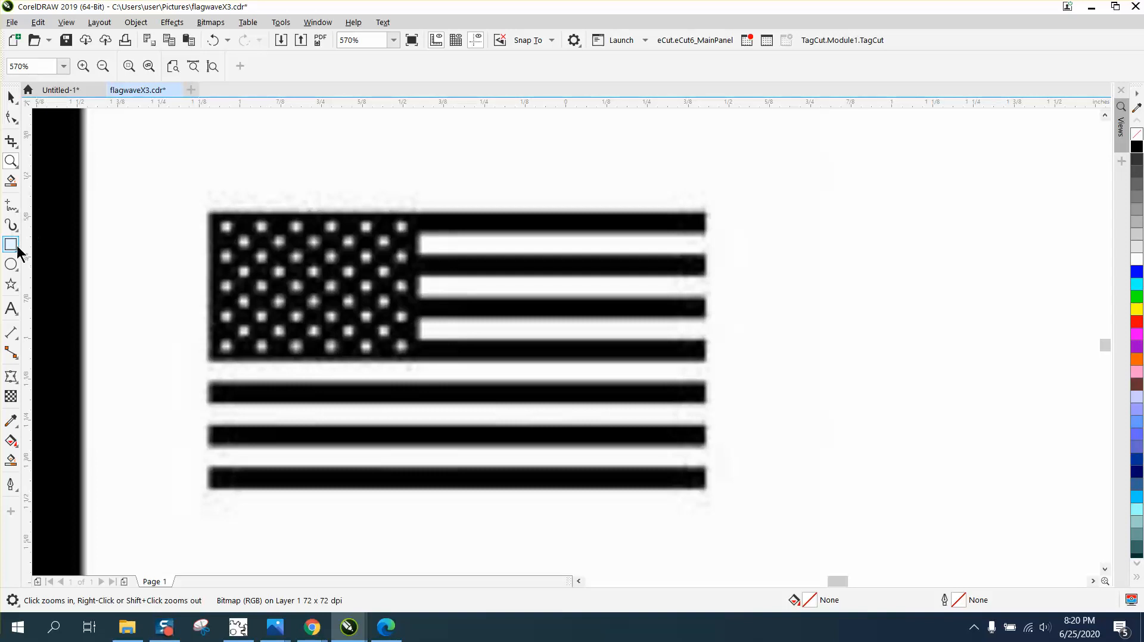
Step: Draw a thin red hairline rectangle over the flag's top black stripe and zoom in to fit it
{"action": "left_click", "coordinate": [11, 245]}
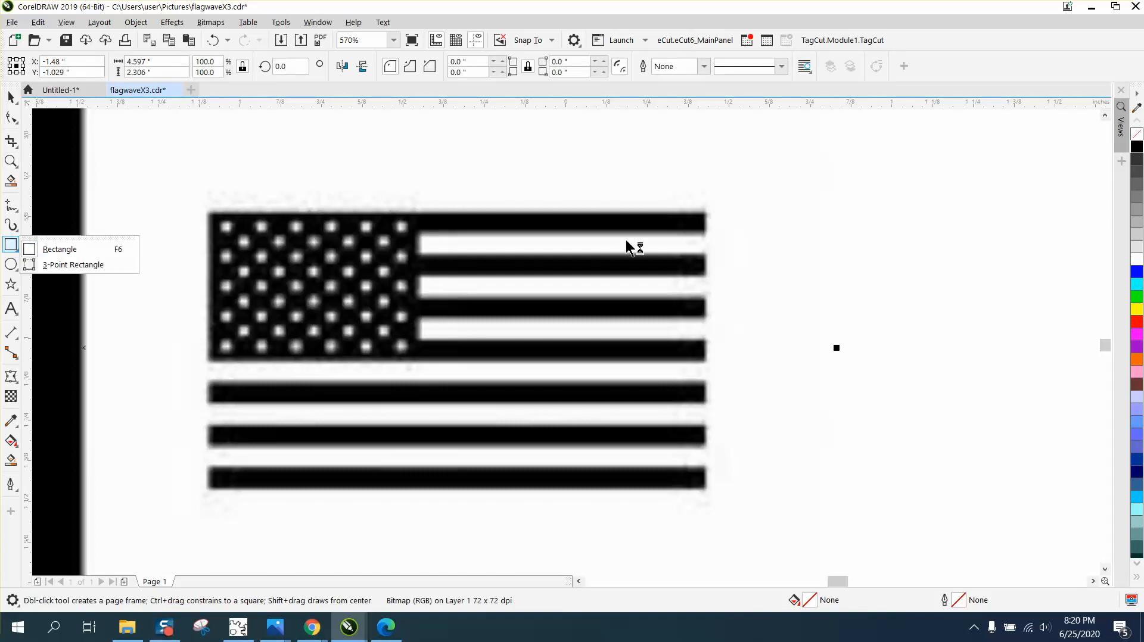
{"action": "mouse_move", "coordinate": [93, 250]}
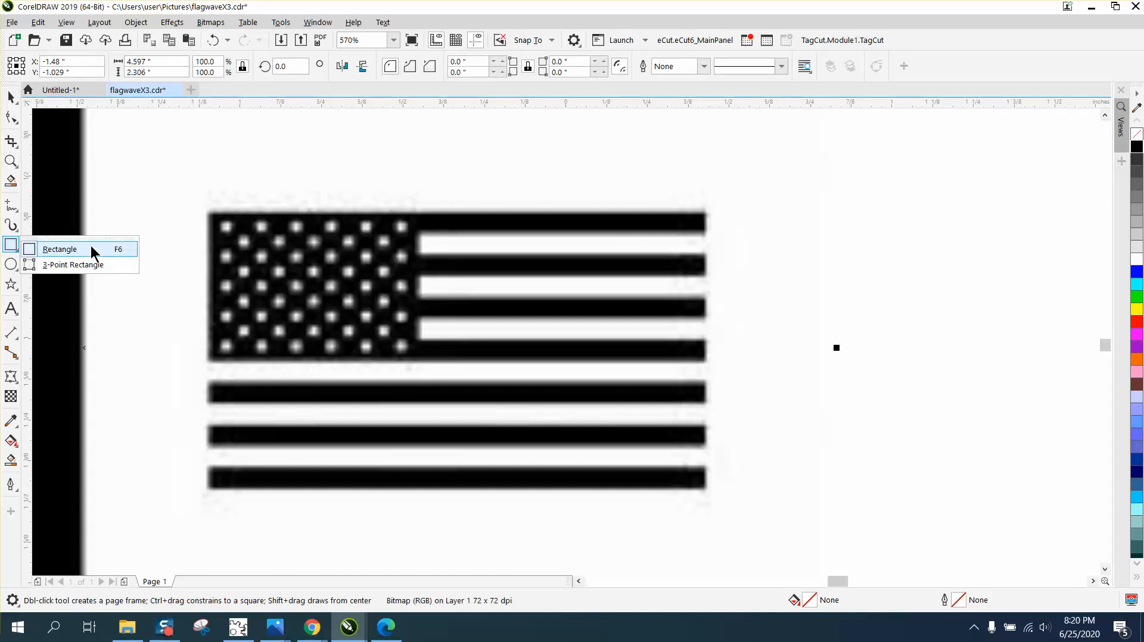
{"action": "left_click", "coordinate": [60, 249]}
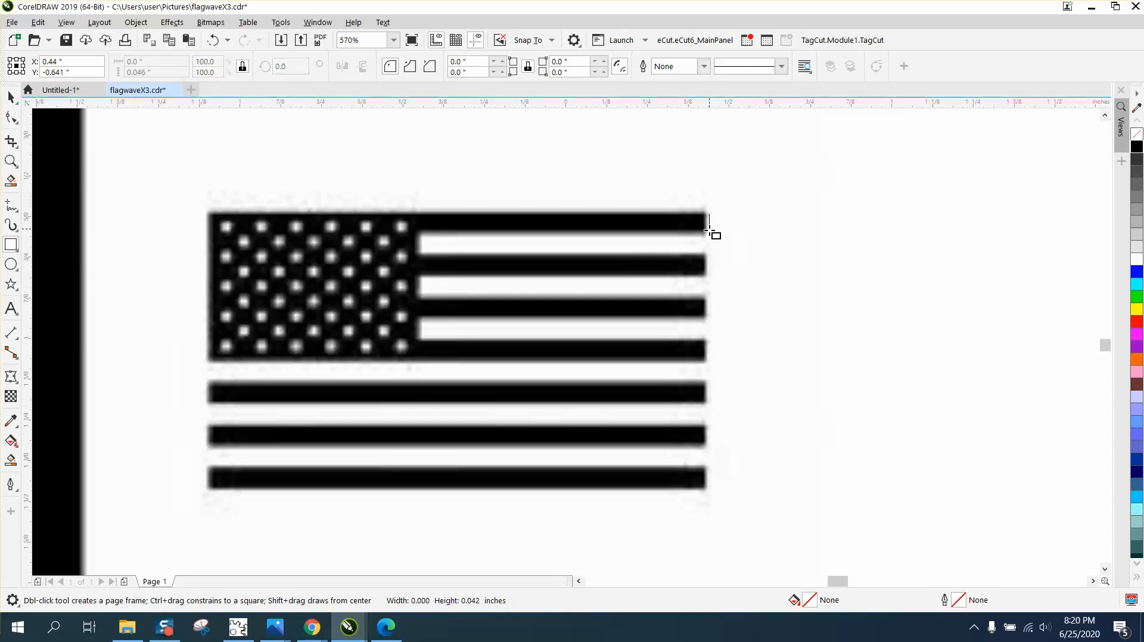
{"action": "left_click_drag", "start_coordinate": [707, 223], "coordinate": [211, 233]}
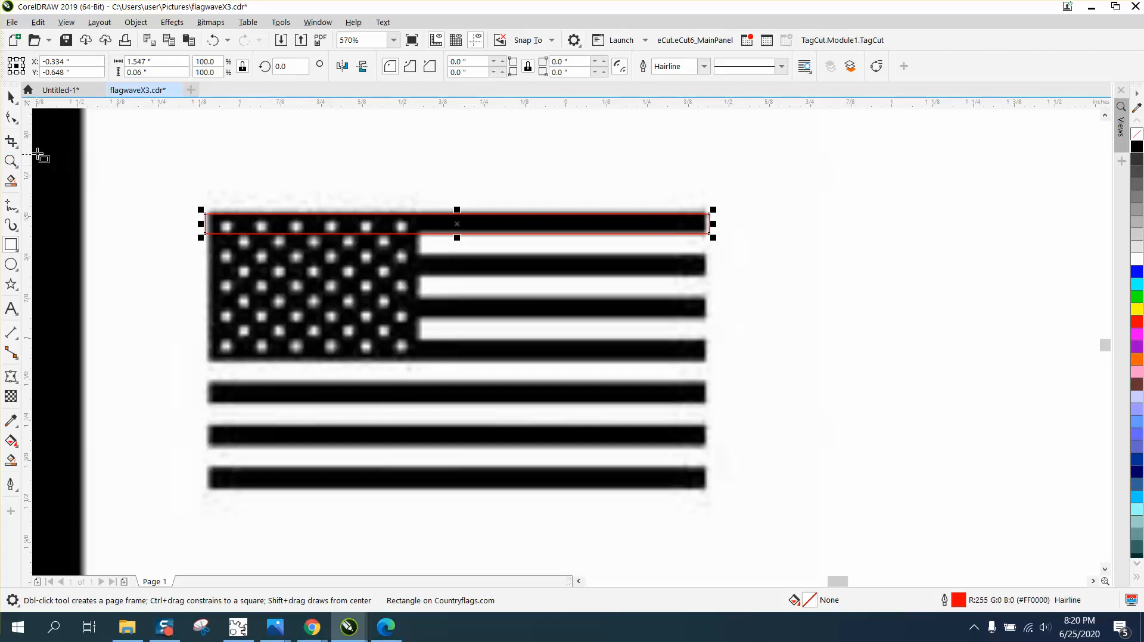
{"action": "left_click", "coordinate": [10, 161]}
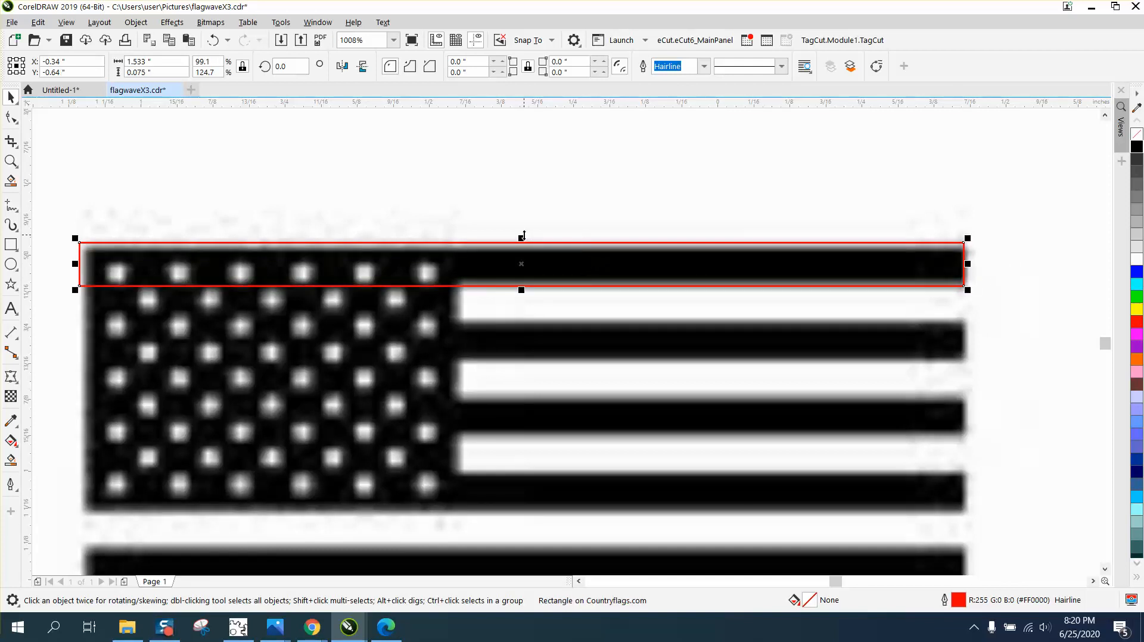
{"action": "mouse_move", "coordinate": [170, 73]}
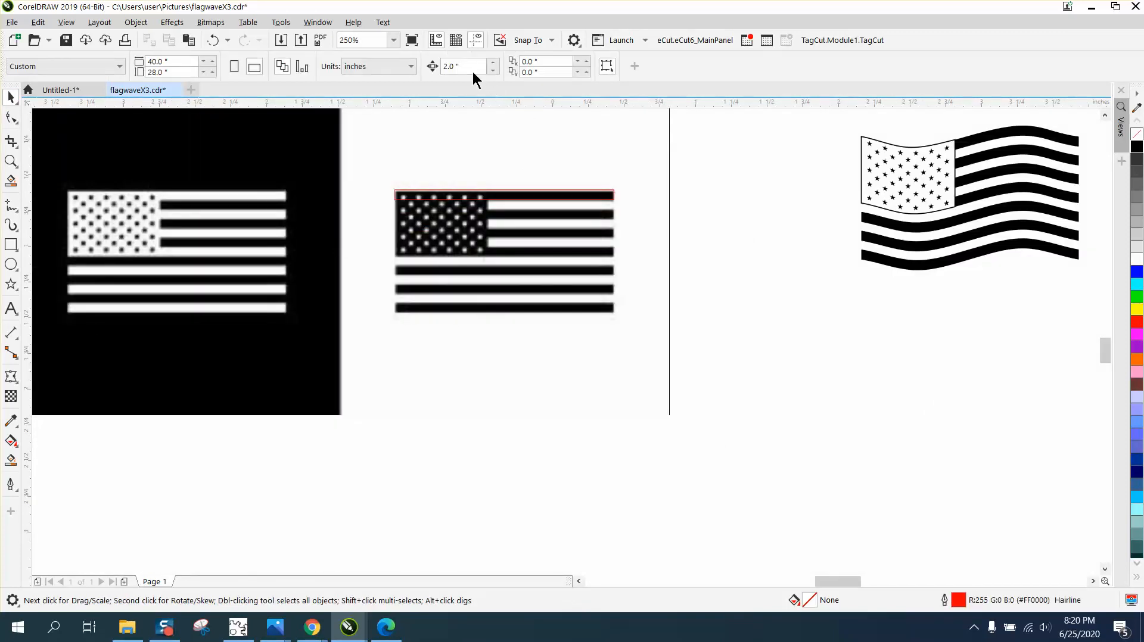
Step: Copy the top-stripe rectangle down onto the flag's bottom black stripe
{"action": "left_click", "coordinate": [462, 66]}
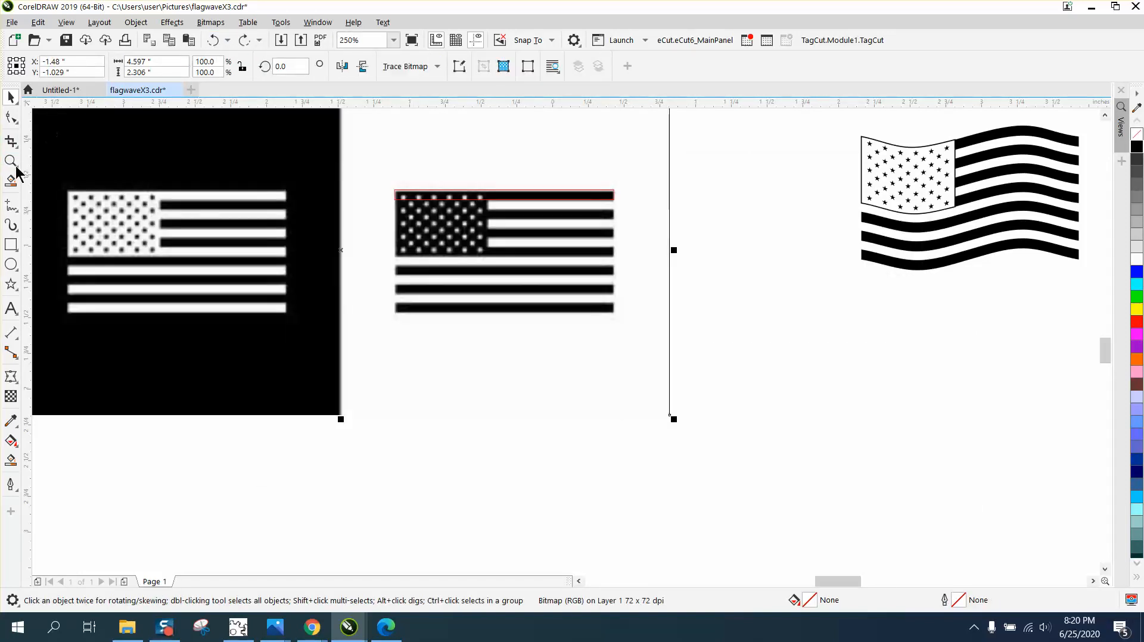
{"action": "left_click", "coordinate": [9, 160]}
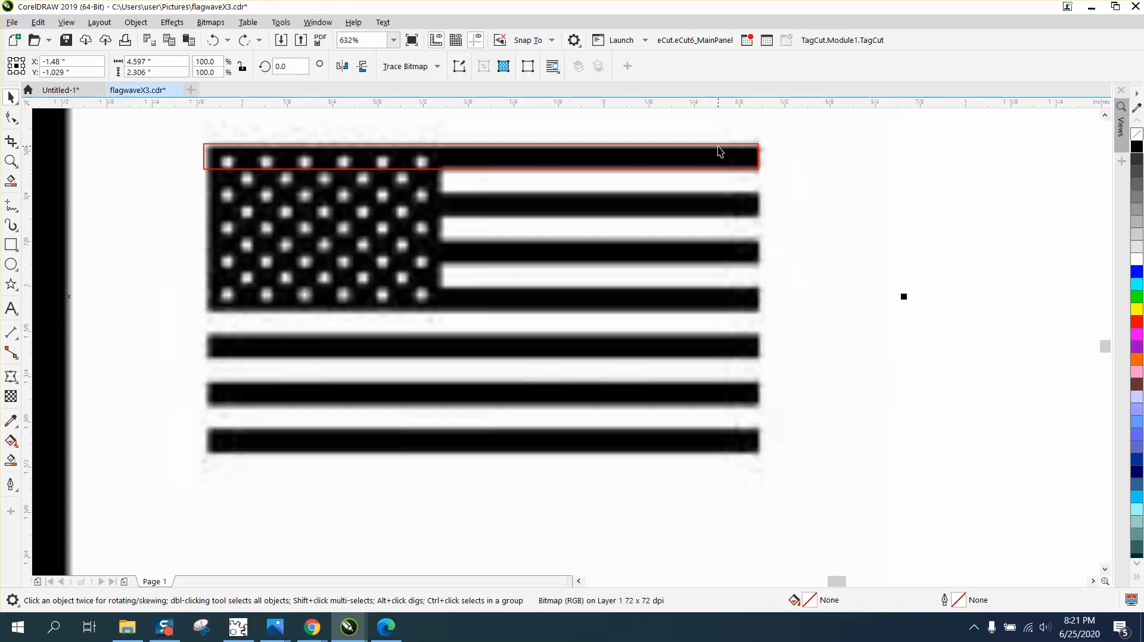
{"action": "left_click", "coordinate": [720, 153]}
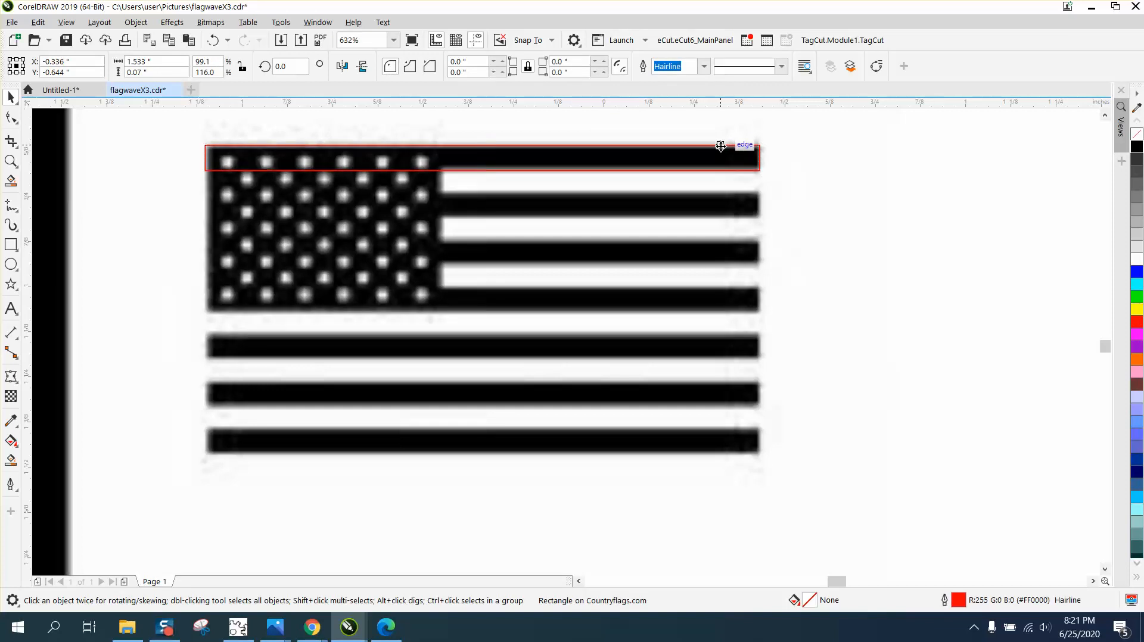
{"action": "mouse_move", "coordinate": [485, 160]}
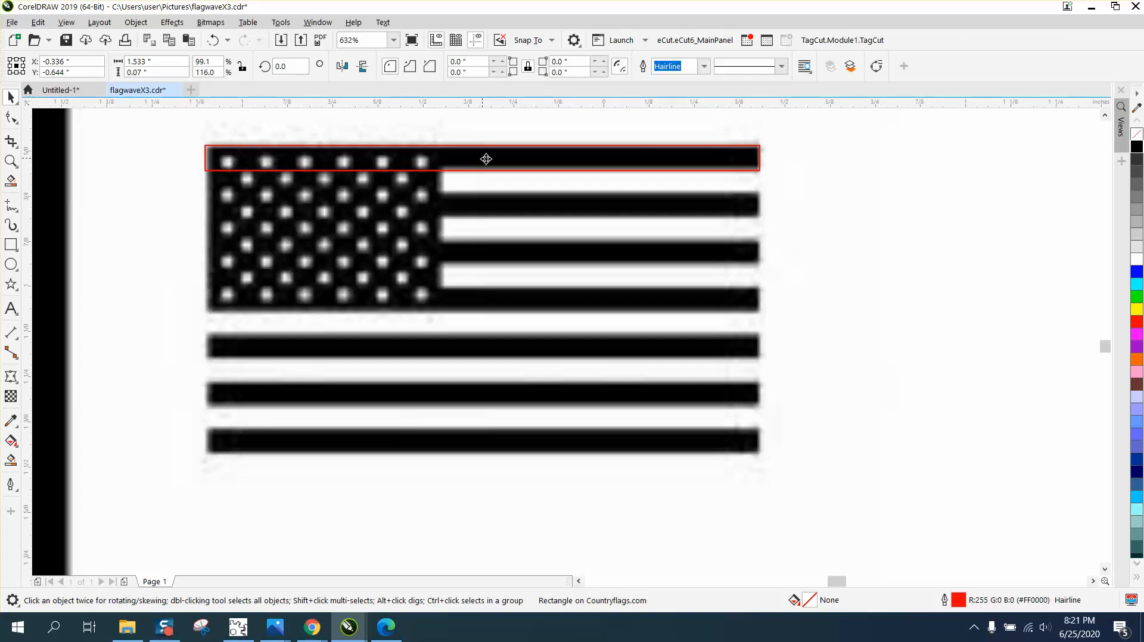
{"action": "left_click", "coordinate": [488, 444]}
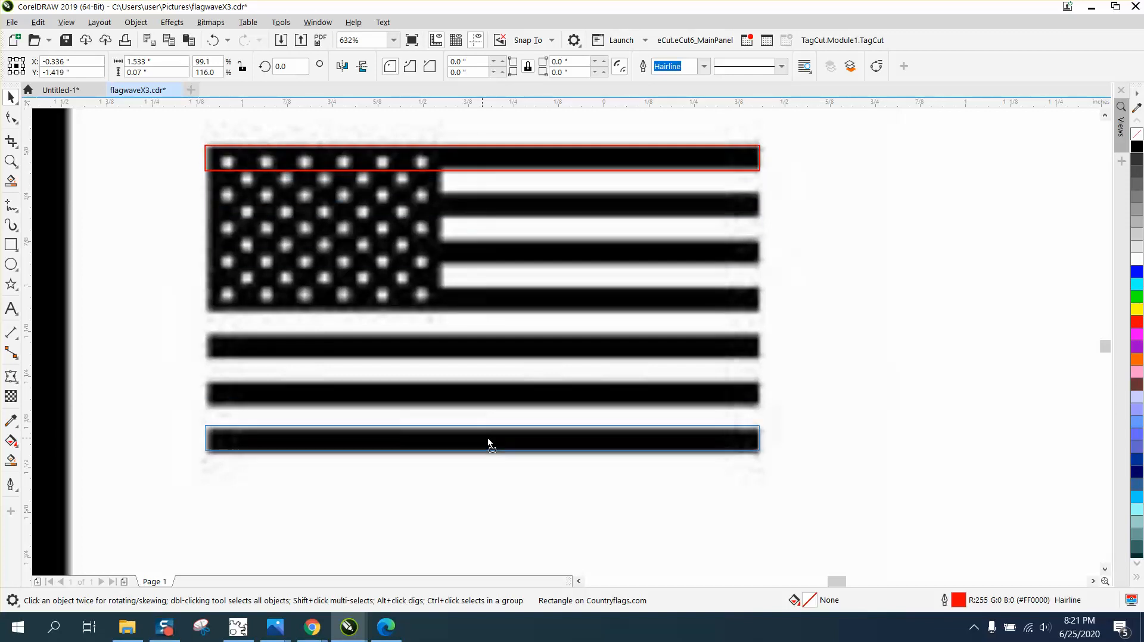
{"action": "left_click", "coordinate": [489, 442]}
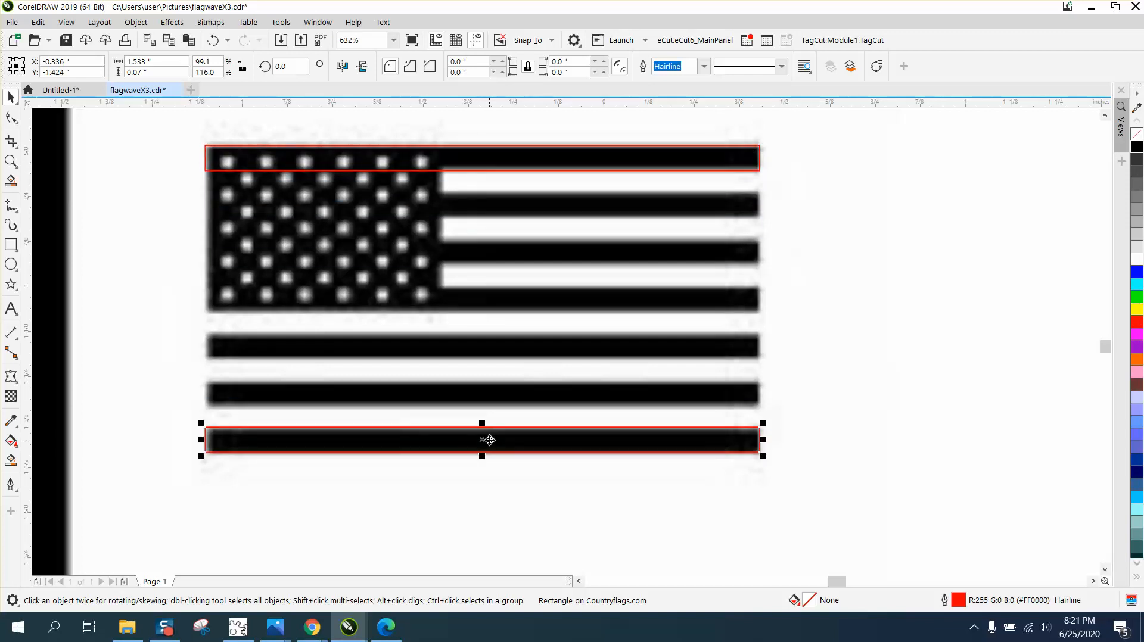
{"action": "mouse_move", "coordinate": [10, 98]}
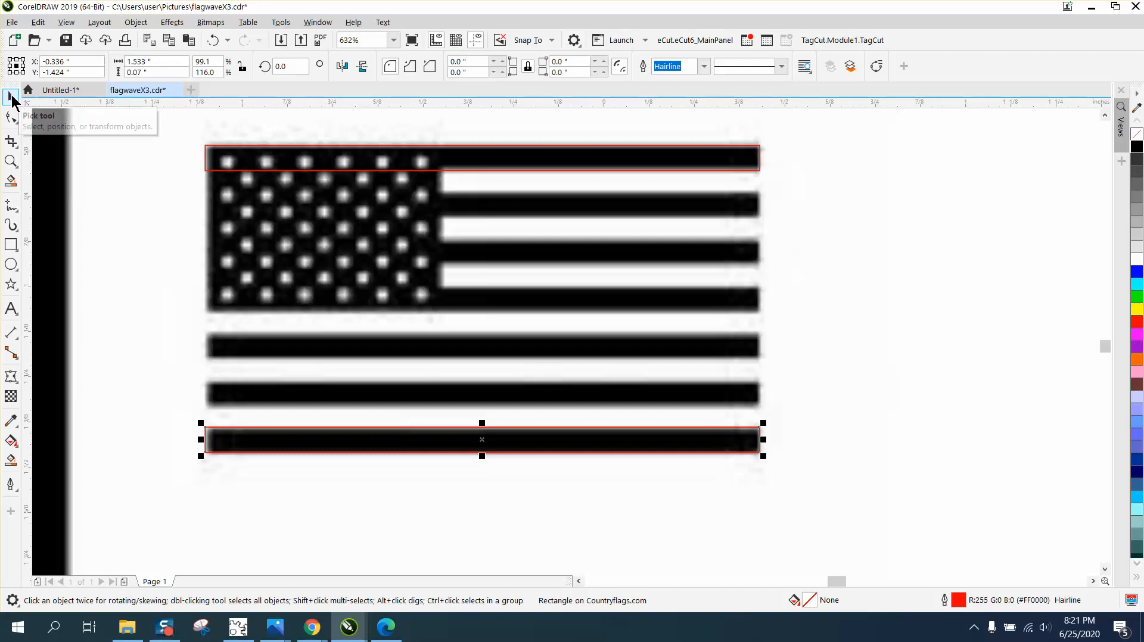
{"action": "mouse_move", "coordinate": [498, 178]}
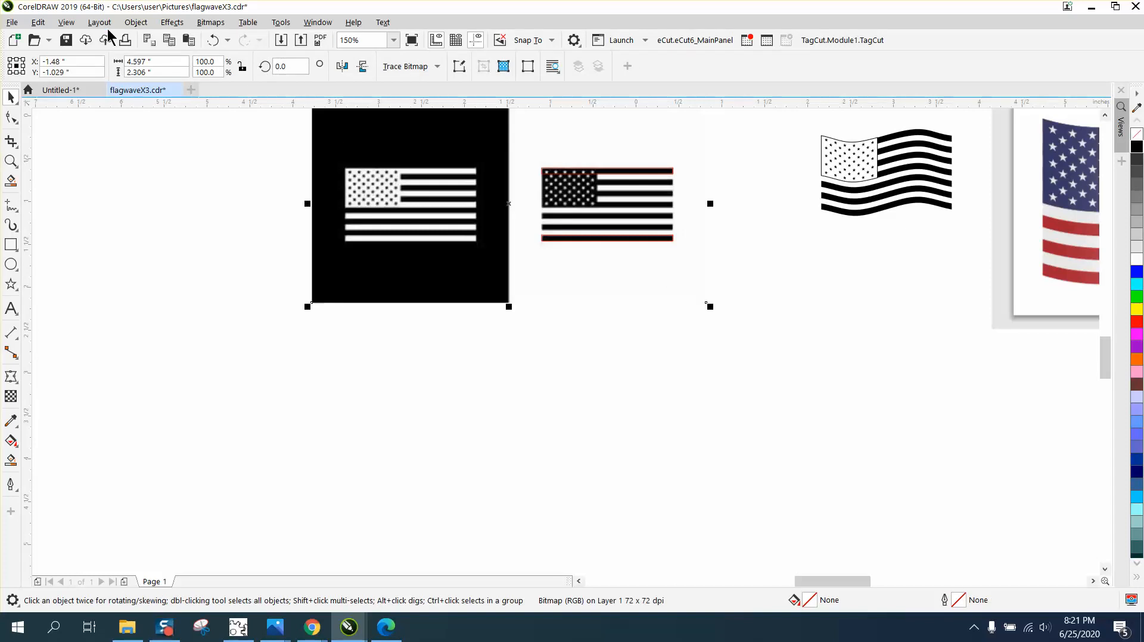
Step: Clear the selection and zoom in on the two stripe rectangles to pick them together
{"action": "left_click", "coordinate": [136, 22]}
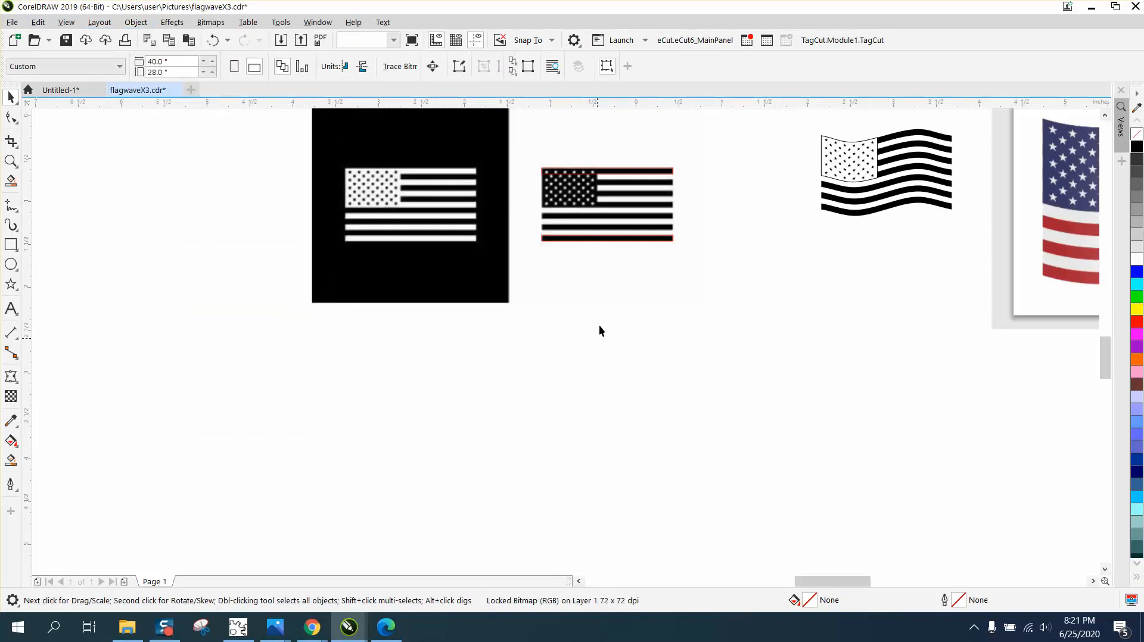
{"action": "left_click", "coordinate": [606, 240]}
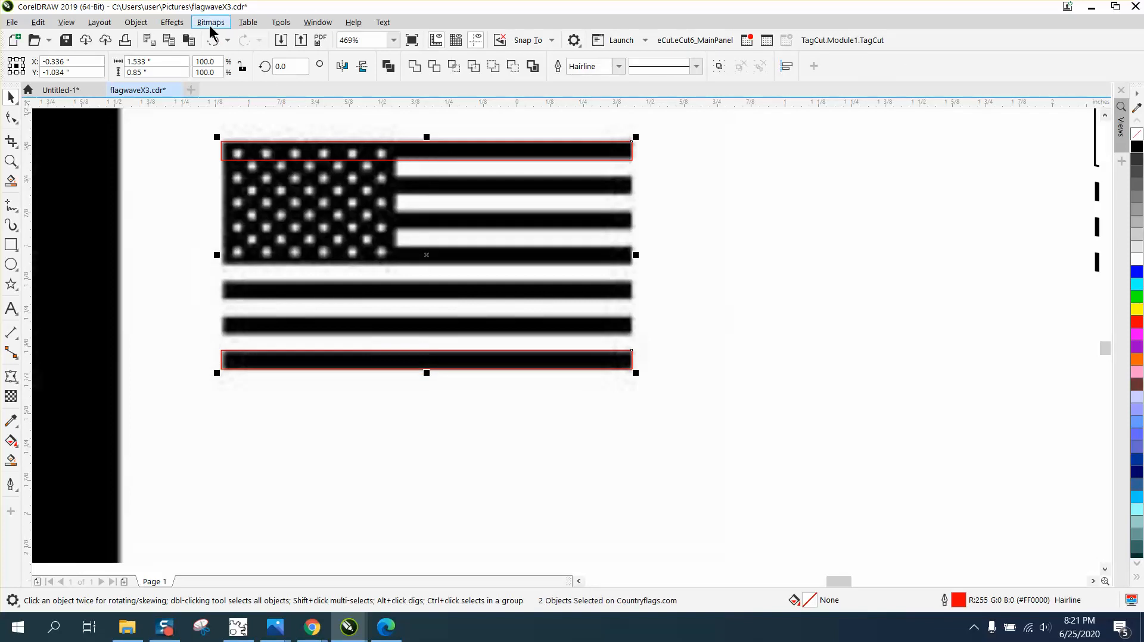
Step: Blend the two rectangles with 5 steps so all seven stripes get red hairline outlines
{"action": "left_click", "coordinate": [172, 23]}
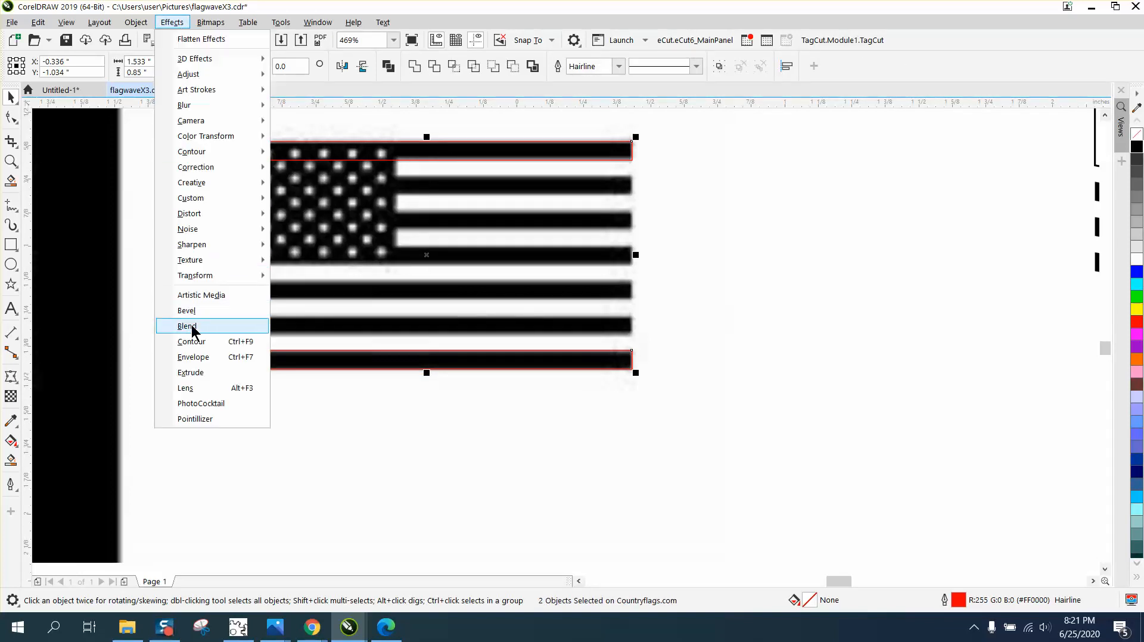
{"action": "left_click", "coordinate": [187, 326]}
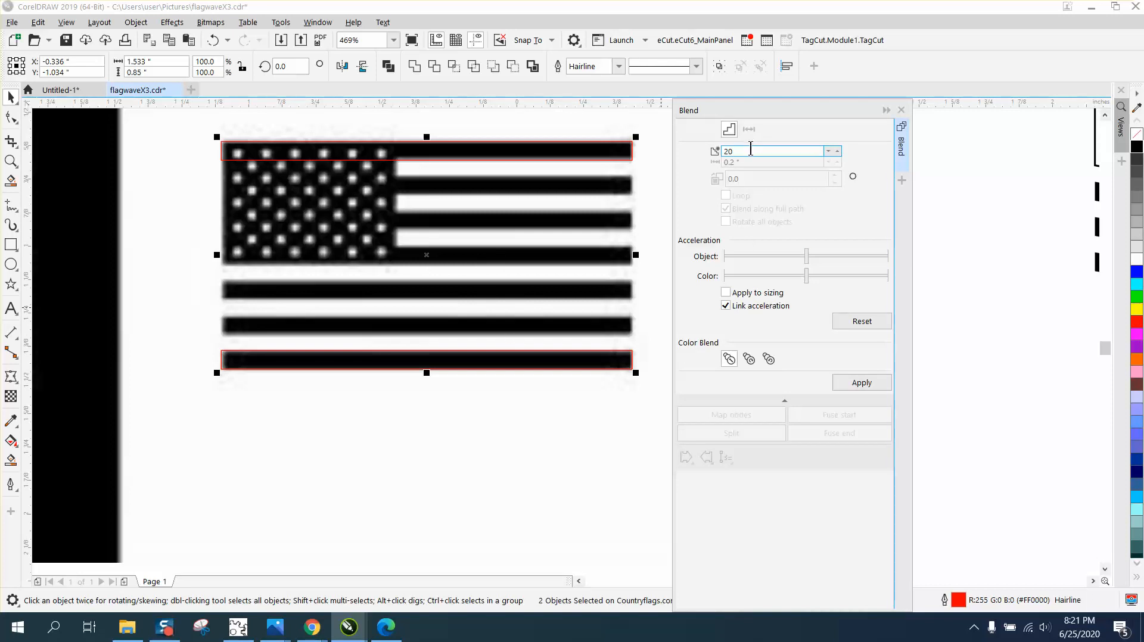
{"action": "type", "text": "5"}
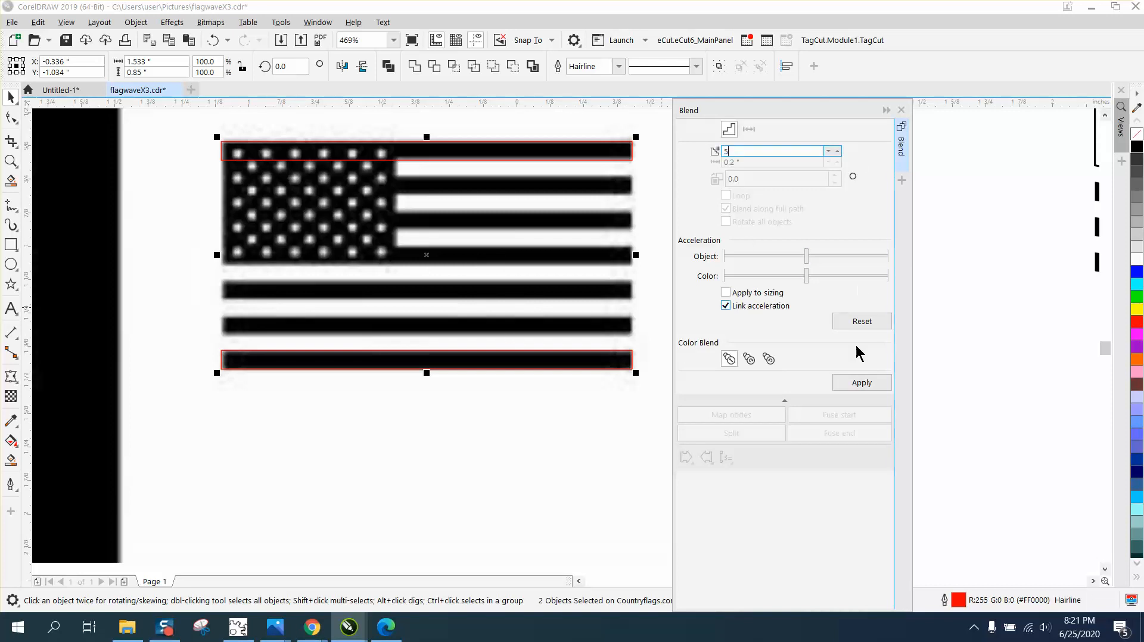
{"action": "left_click", "coordinate": [861, 382]}
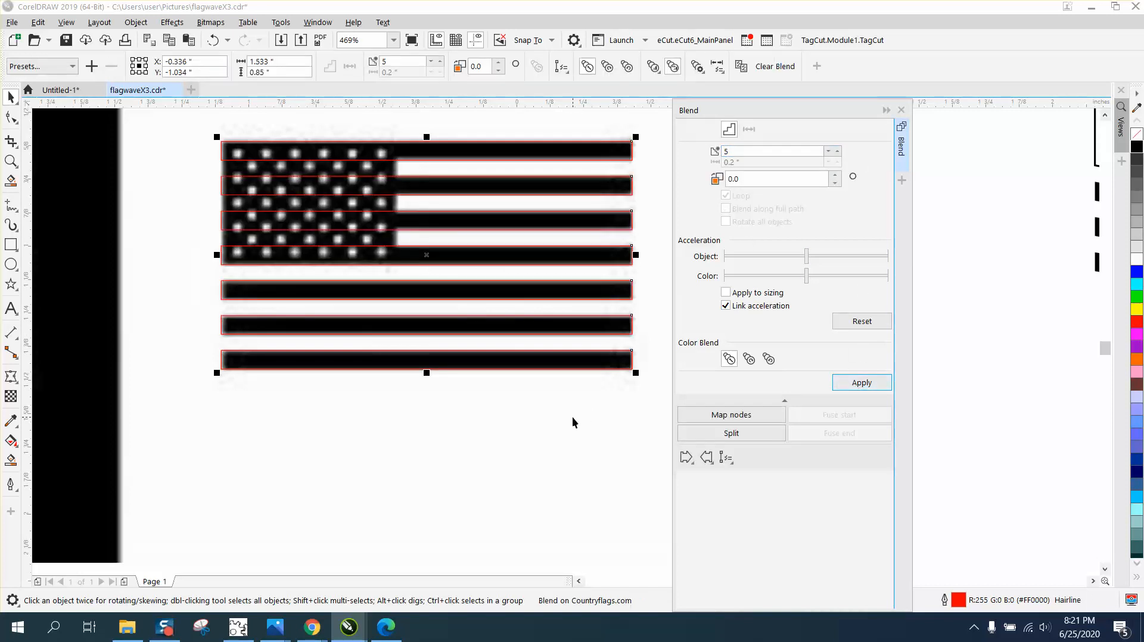
{"action": "mouse_move", "coordinate": [612, 401]}
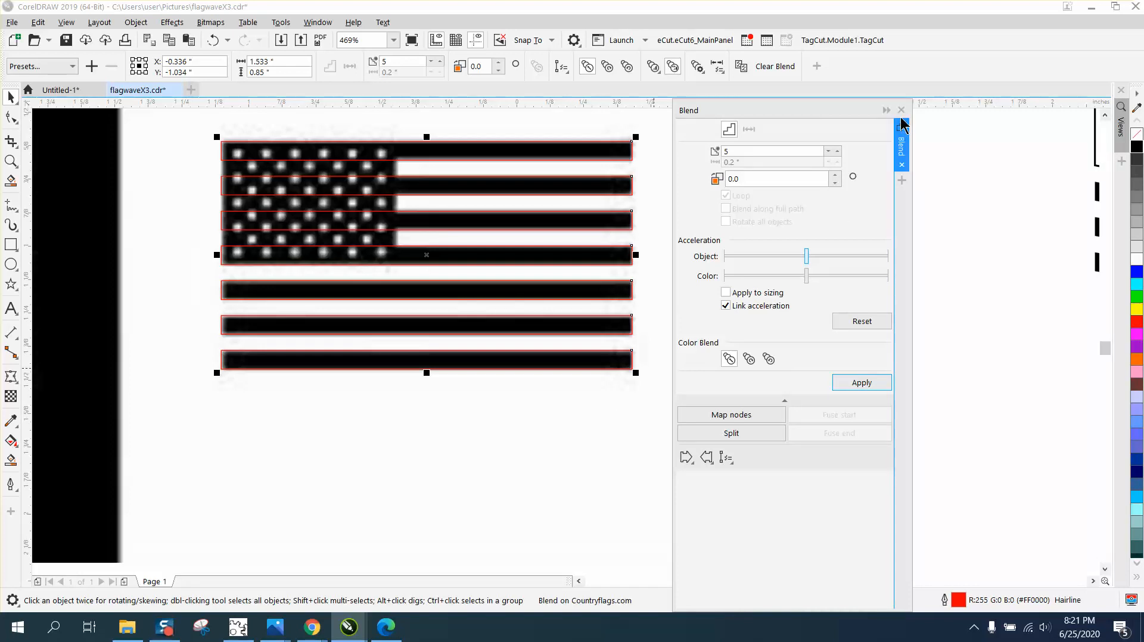
{"action": "left_click", "coordinate": [901, 110]}
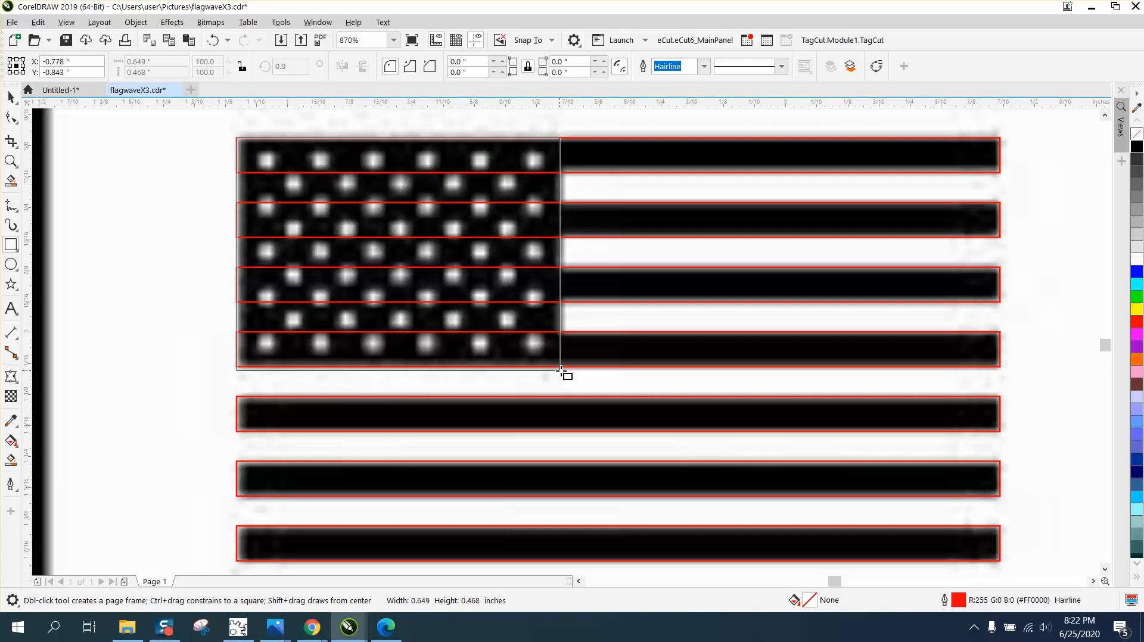
Step: Outline the star field region and set the nudge distance to 2 inches
{"action": "left_click", "coordinate": [316, 343]}
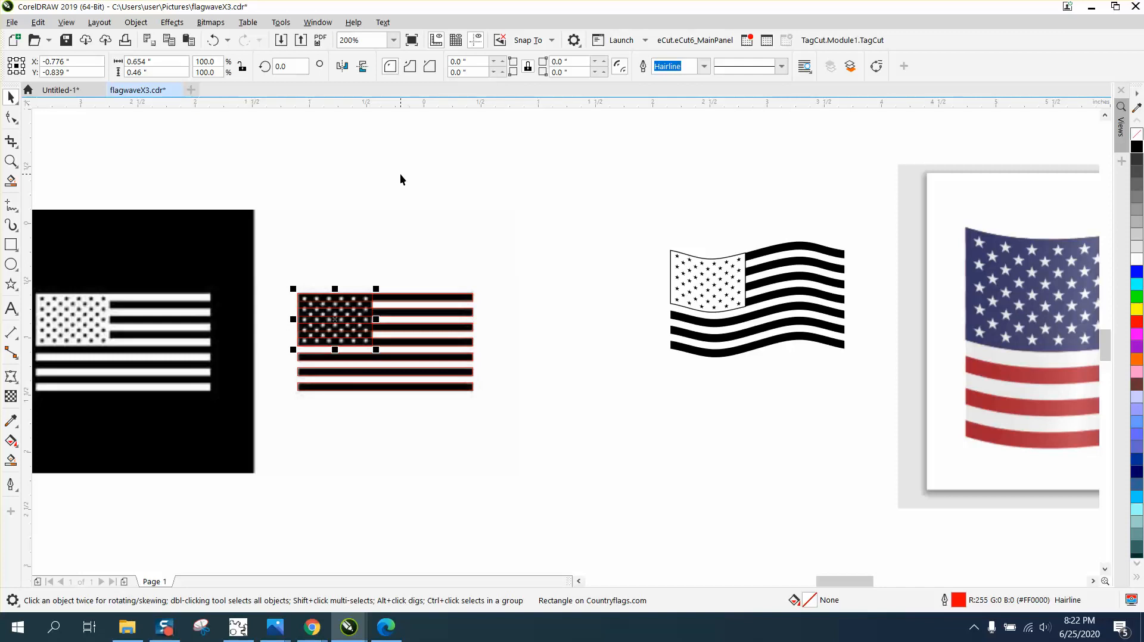
{"action": "left_click", "coordinate": [758, 299]}
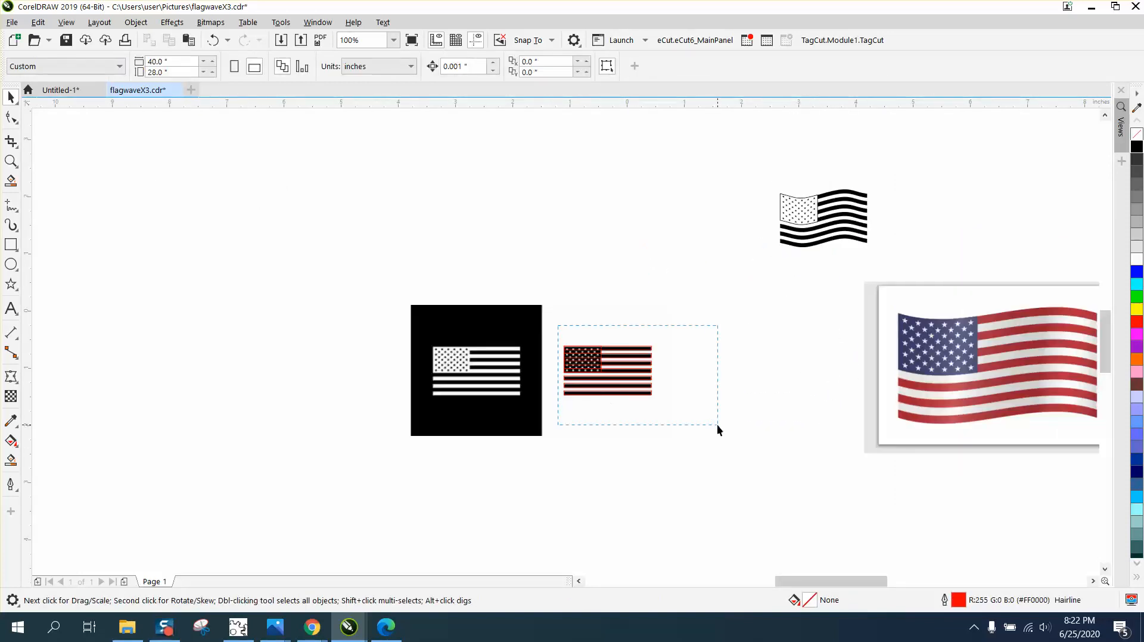
{"action": "left_click", "coordinate": [388, 139]}
{"action": "type", "text": "2"}
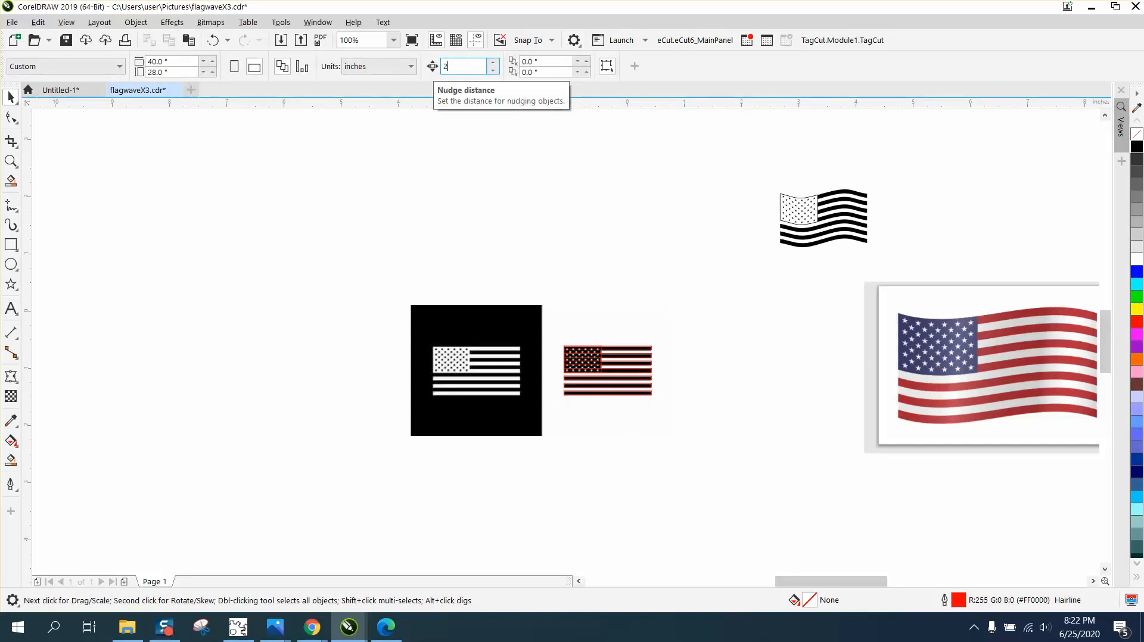
{"action": "key", "text": "Enter"}
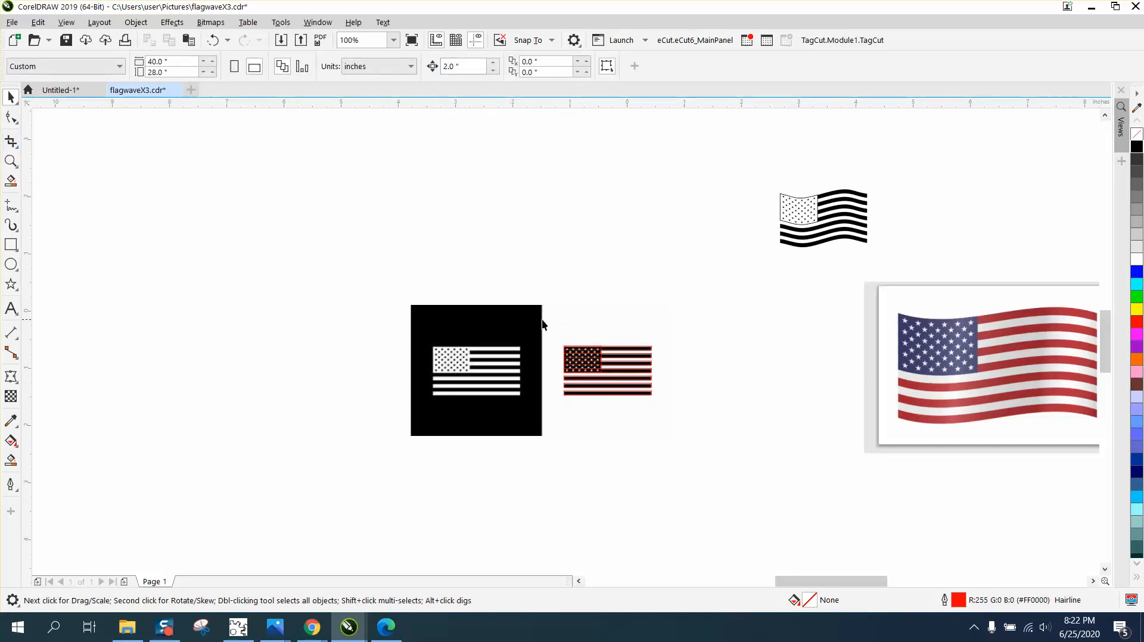
{"action": "left_click", "coordinate": [10, 161]}
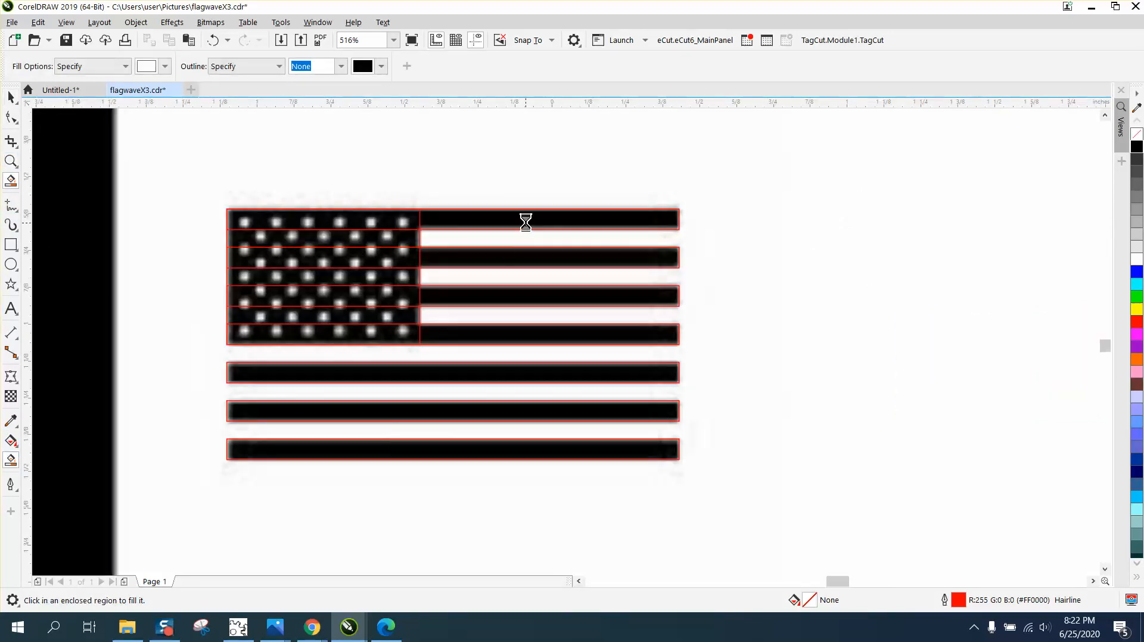
Step: Set the Smart Fill colour to black from the RGB palette for the stripe shapes
{"action": "left_click", "coordinate": [548, 219]}
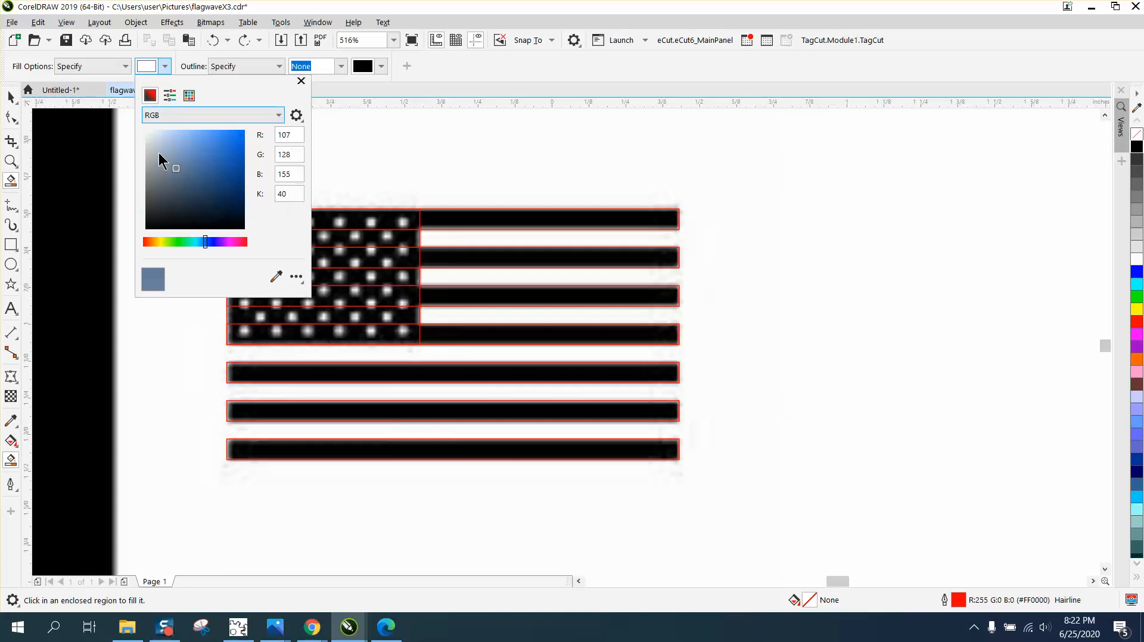
{"action": "left_click", "coordinate": [188, 94]}
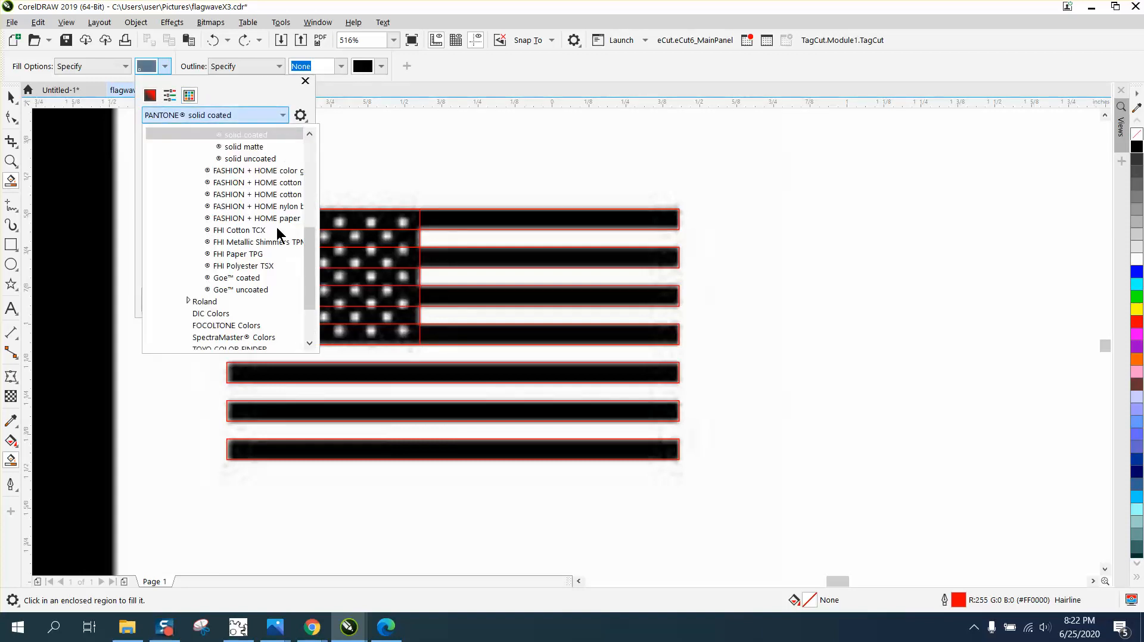
{"action": "left_click", "coordinate": [214, 115]}
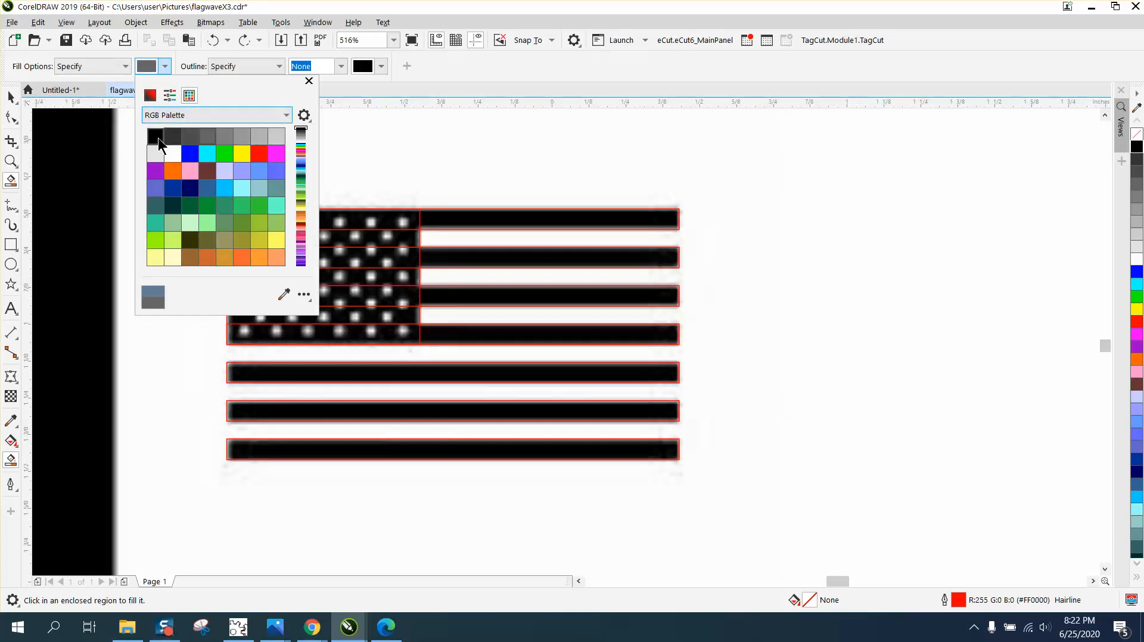
{"action": "left_click", "coordinate": [155, 136]}
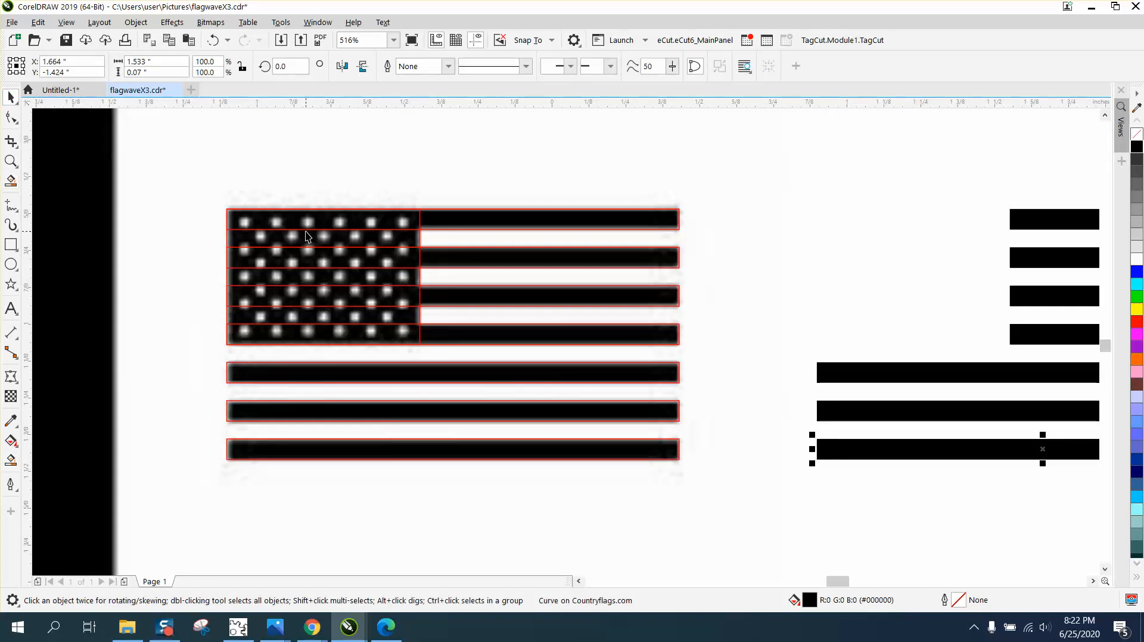
{"action": "mouse_move", "coordinate": [37, 304]}
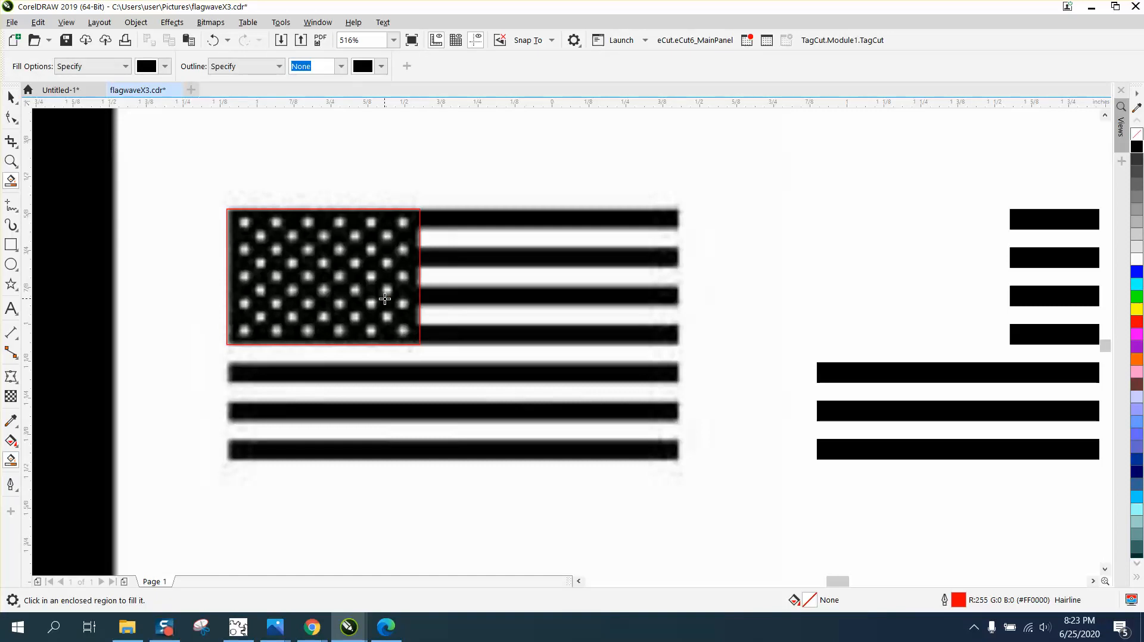
Step: Smart Fill the canton region into a white rectangle and zoom in on the reference canton
{"action": "left_click", "coordinate": [913, 277]}
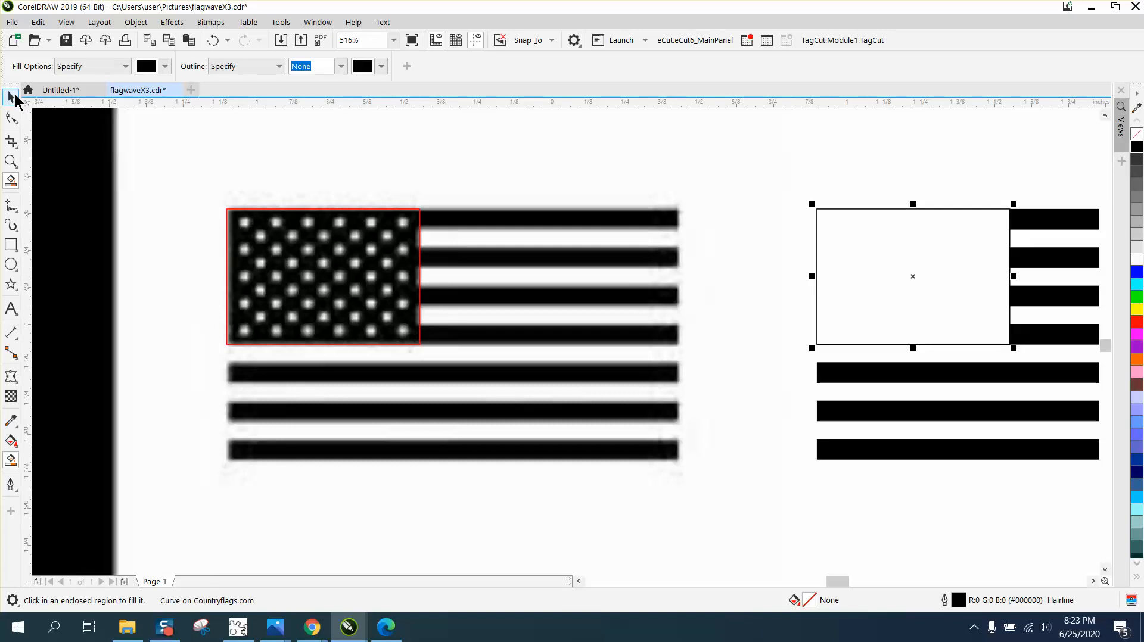
{"action": "left_click", "coordinate": [10, 97]}
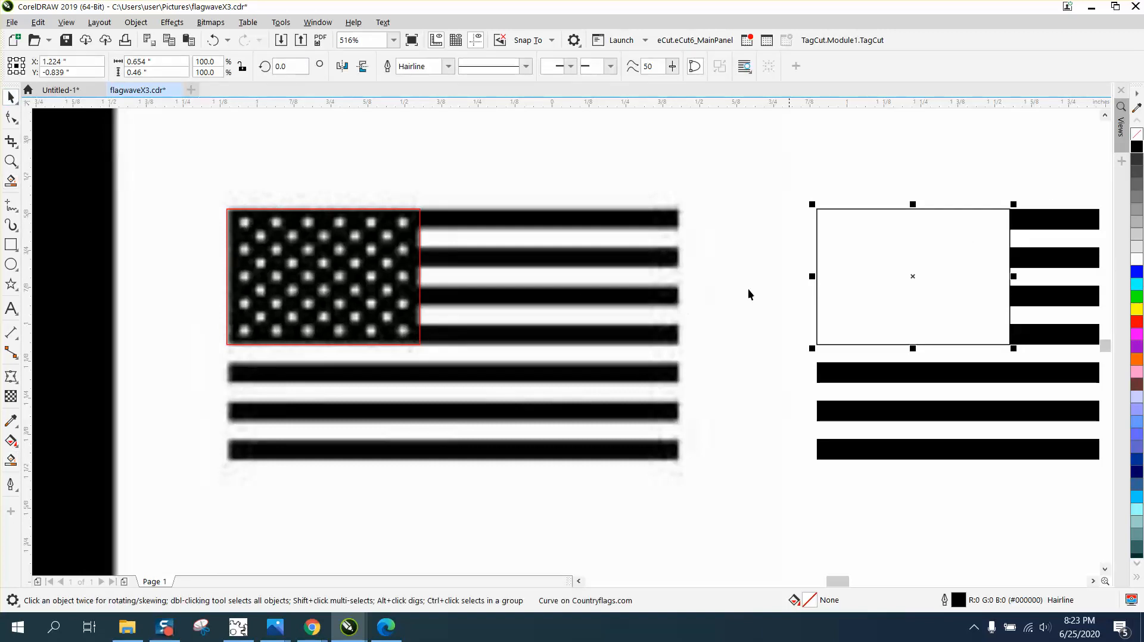
{"action": "mouse_move", "coordinate": [23, 170]}
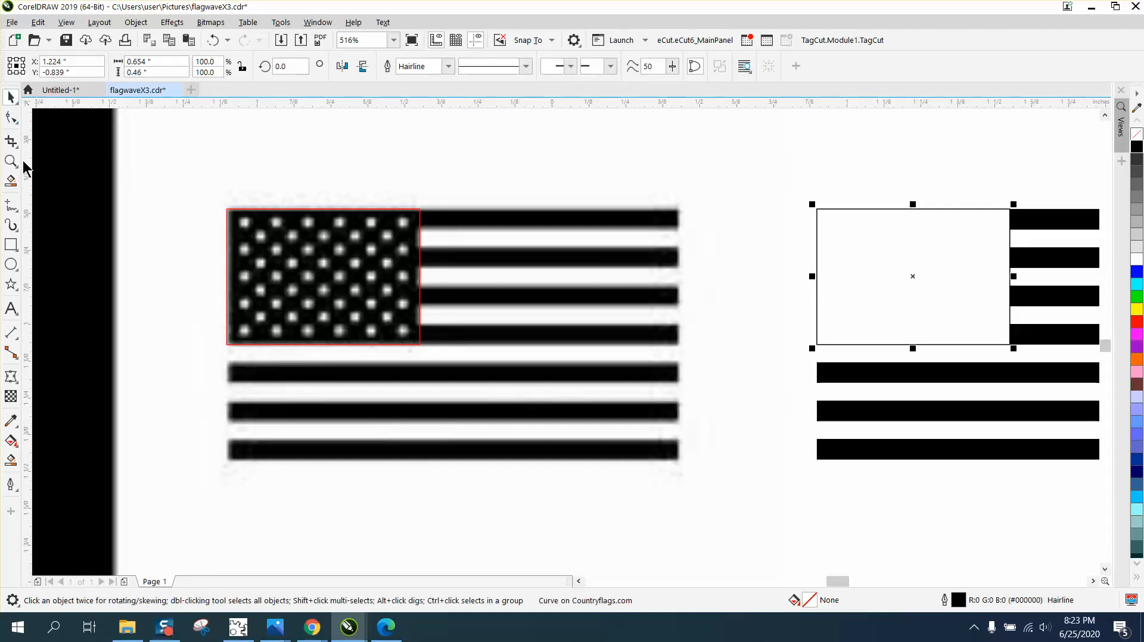
{"action": "left_click", "coordinate": [9, 161]}
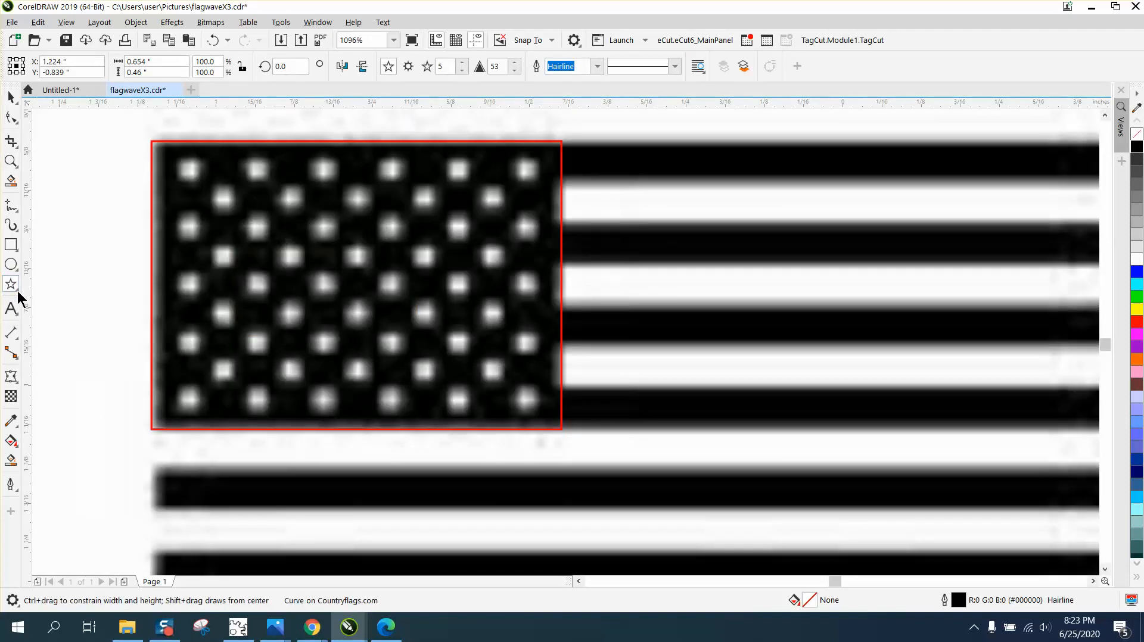
{"action": "mouse_move", "coordinate": [142, 230]}
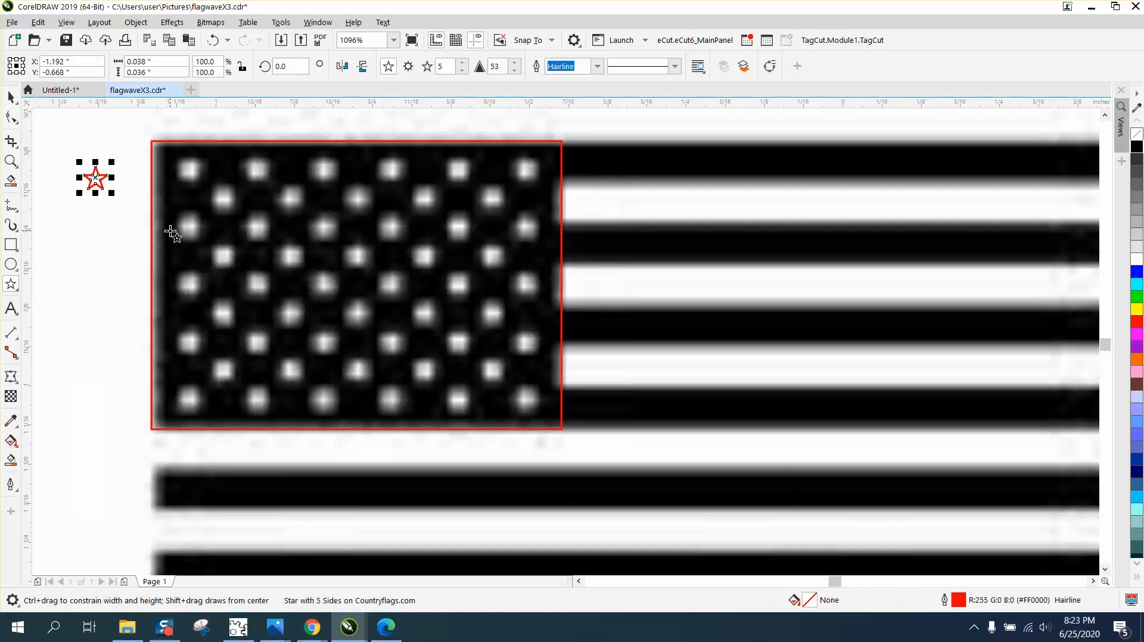
Step: Place a star on the first reference star and copy it to the top row's last star
{"action": "left_click", "coordinate": [171, 231]}
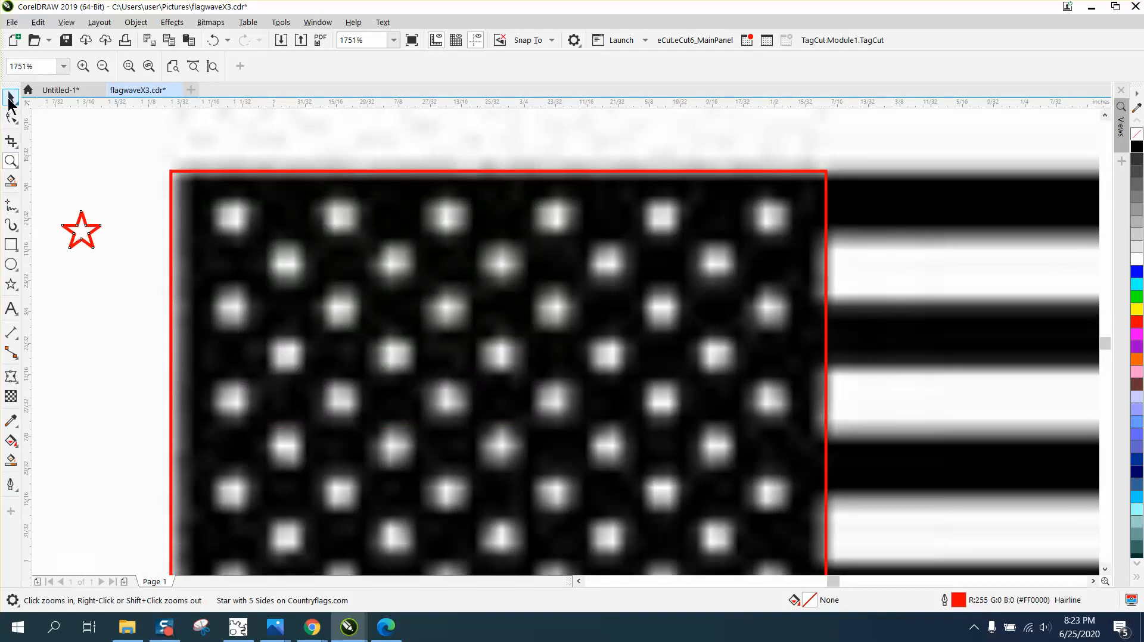
{"action": "left_click", "coordinate": [219, 220]}
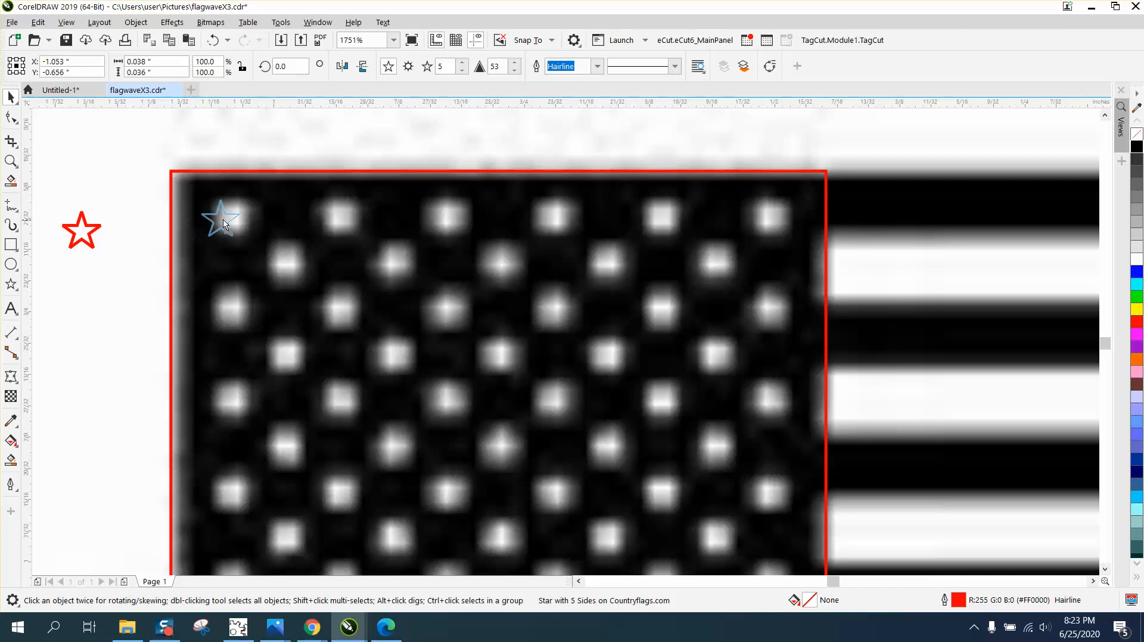
{"action": "left_click_drag", "start_coordinate": [79, 230], "coordinate": [230, 217]}
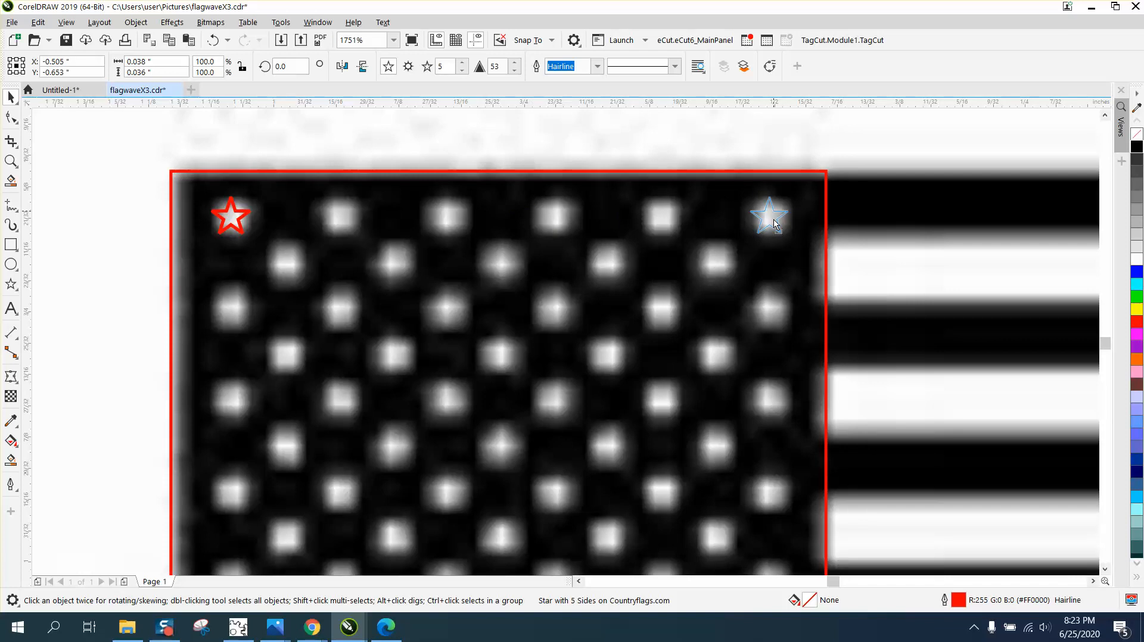
{"action": "left_click", "coordinate": [770, 216]}
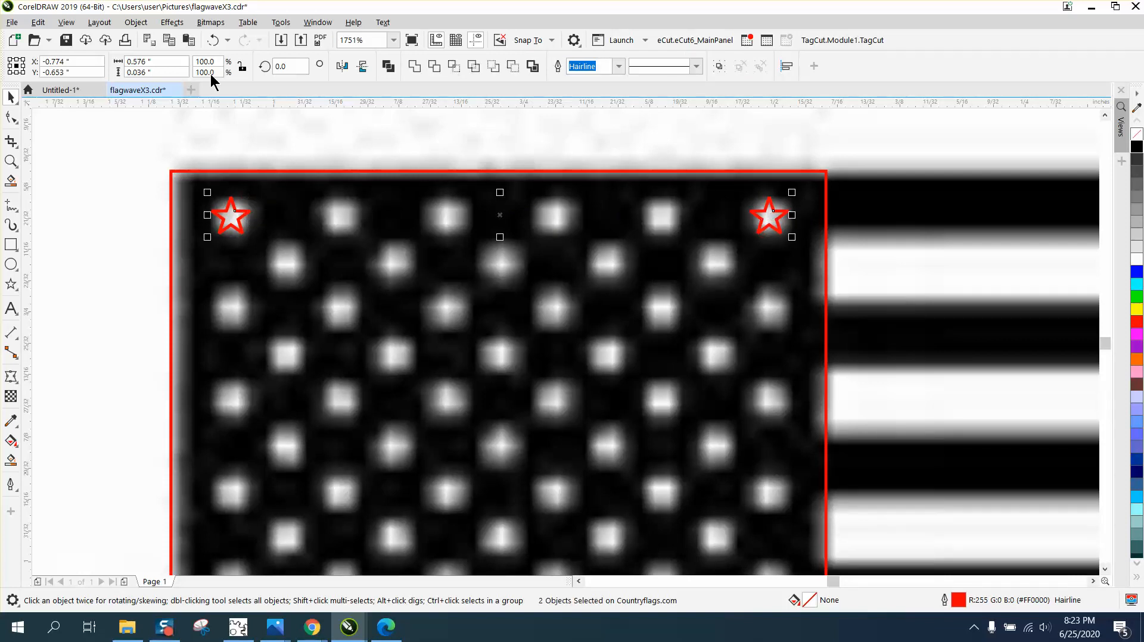
Step: Blend the two stars with 4 steps to fill the top row with six stars
{"action": "left_click", "coordinate": [172, 23]}
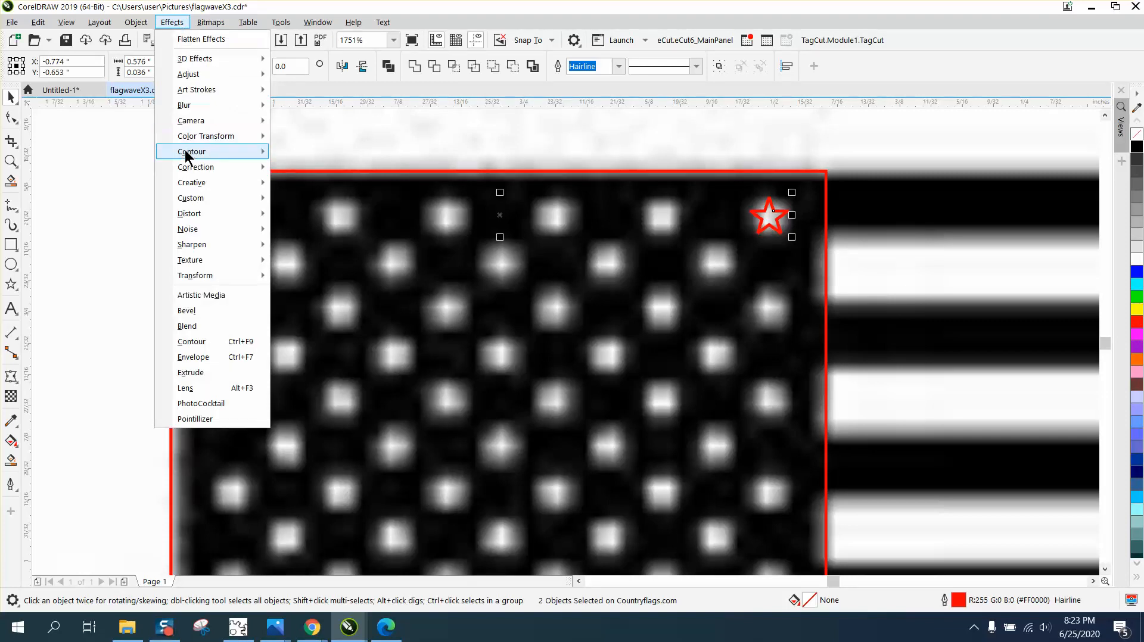
{"action": "mouse_move", "coordinate": [193, 326]}
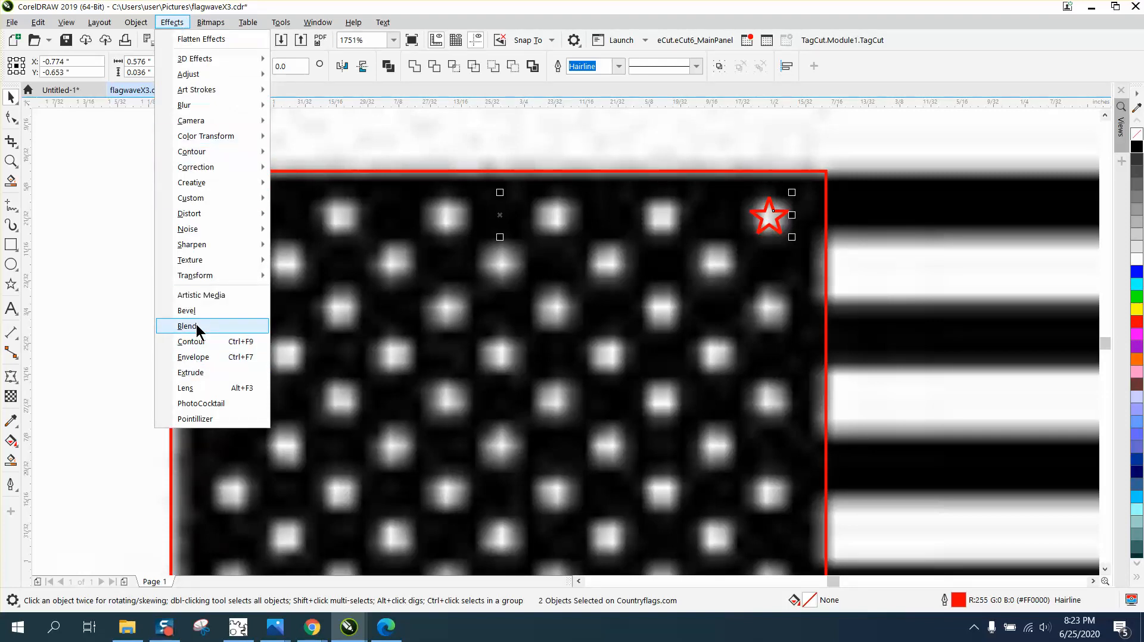
{"action": "left_click", "coordinate": [188, 327]}
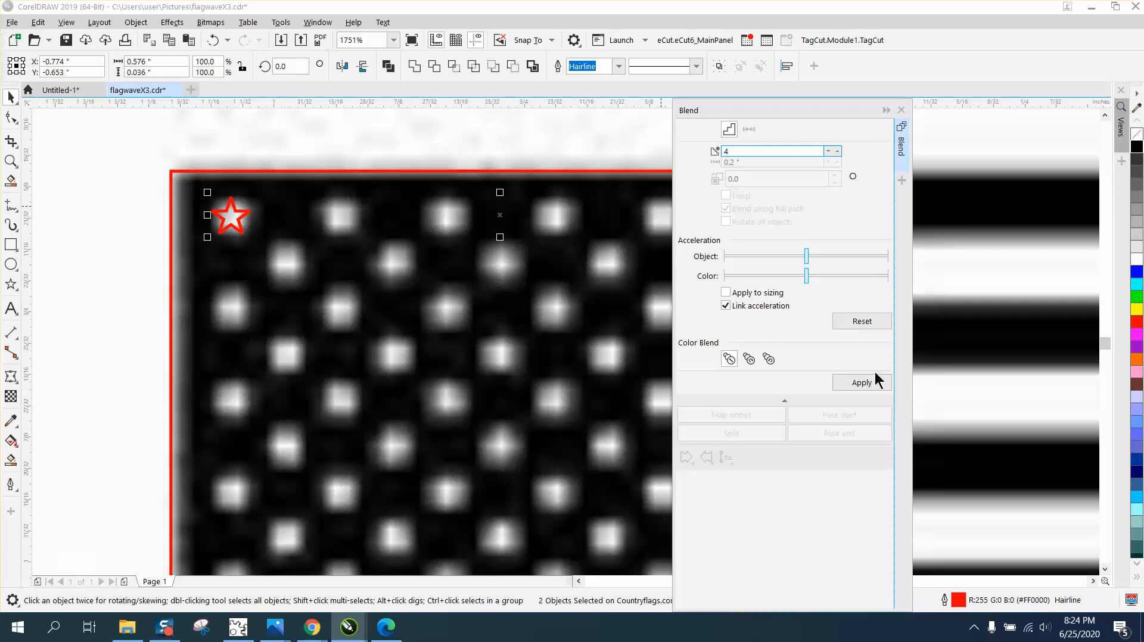
{"action": "left_click", "coordinate": [861, 383]}
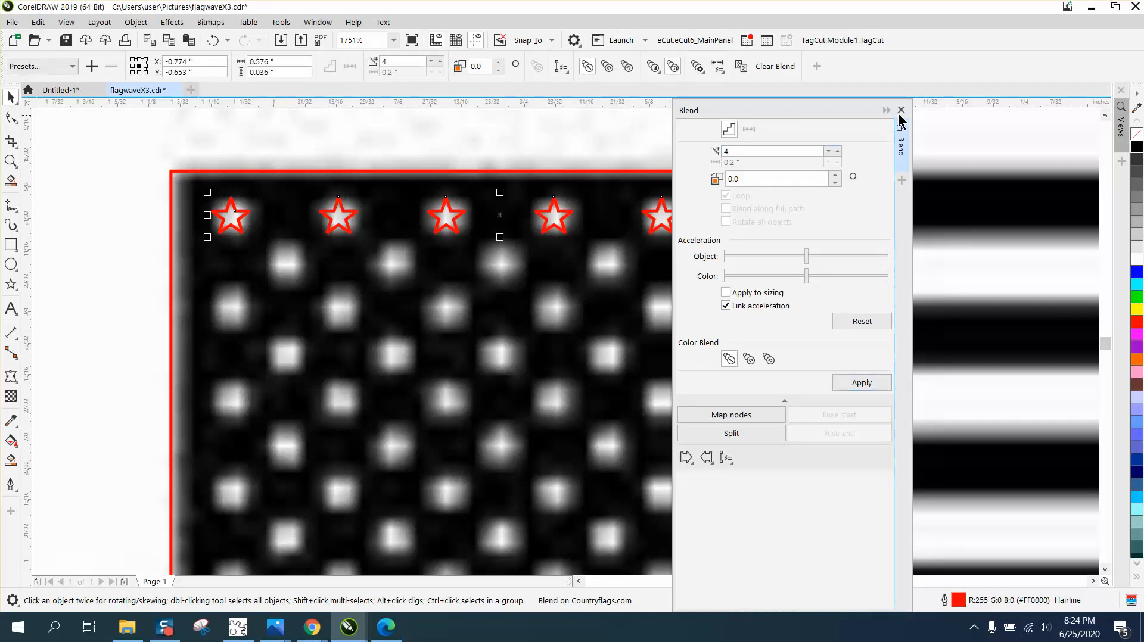
{"action": "left_click", "coordinate": [901, 111]}
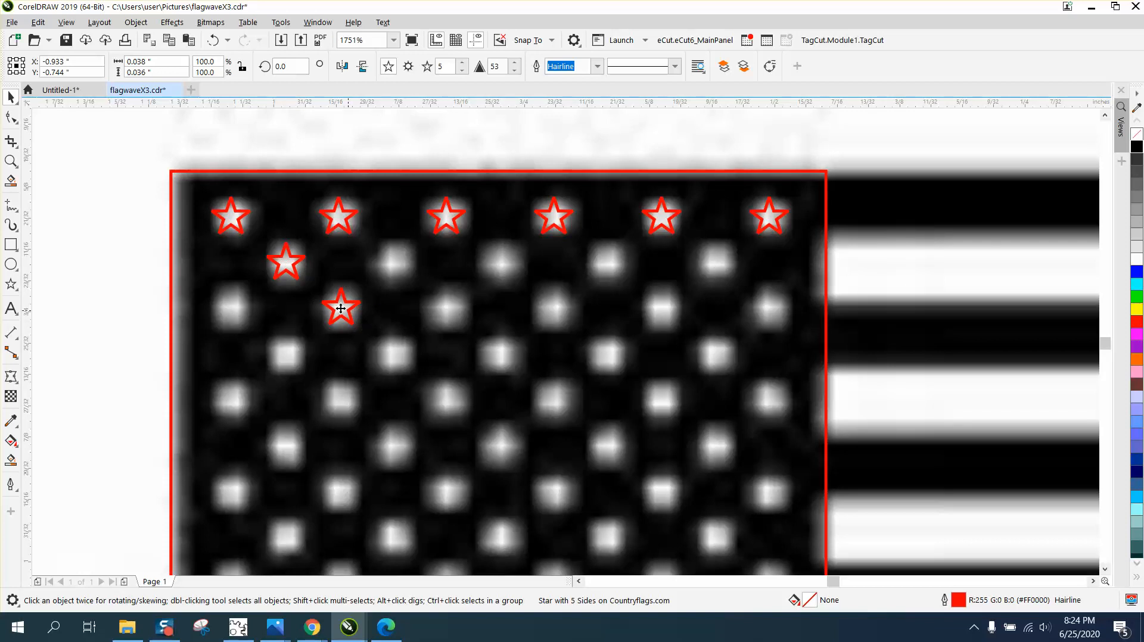
Step: Copy the second-row star to the row's last star position
{"action": "left_click", "coordinate": [338, 309]}
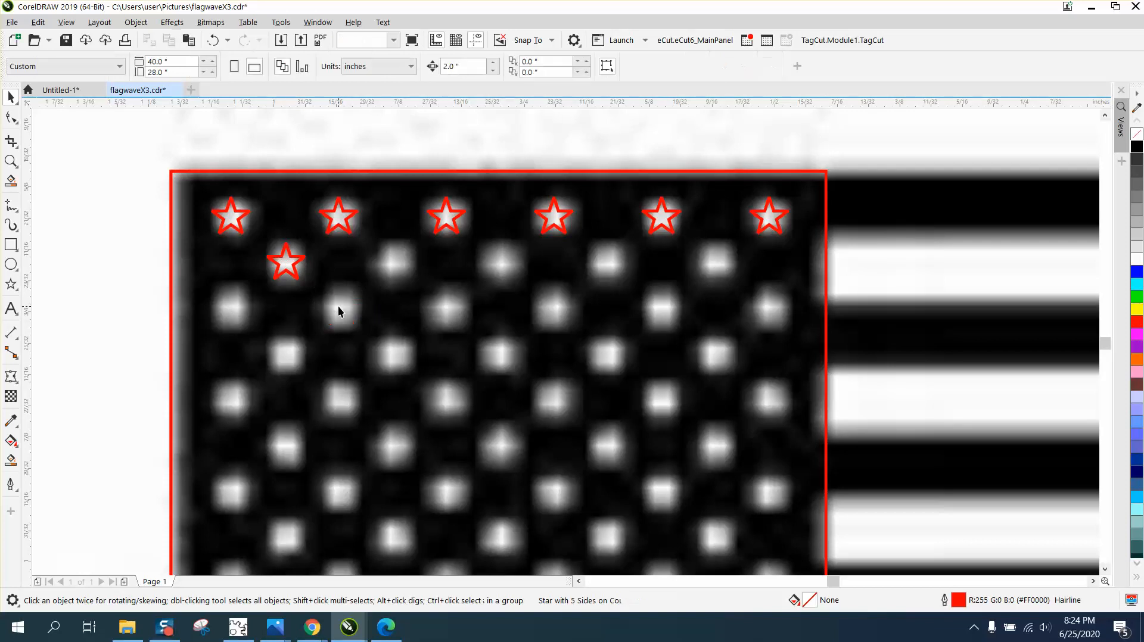
{"action": "left_click", "coordinate": [286, 261]}
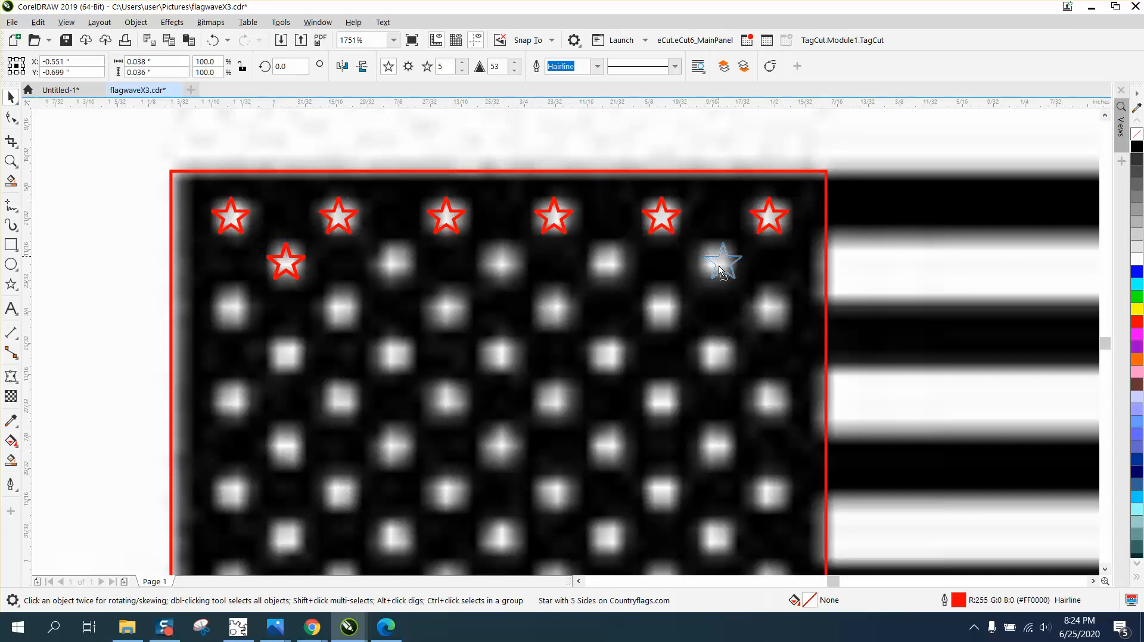
{"action": "left_click", "coordinate": [719, 261]}
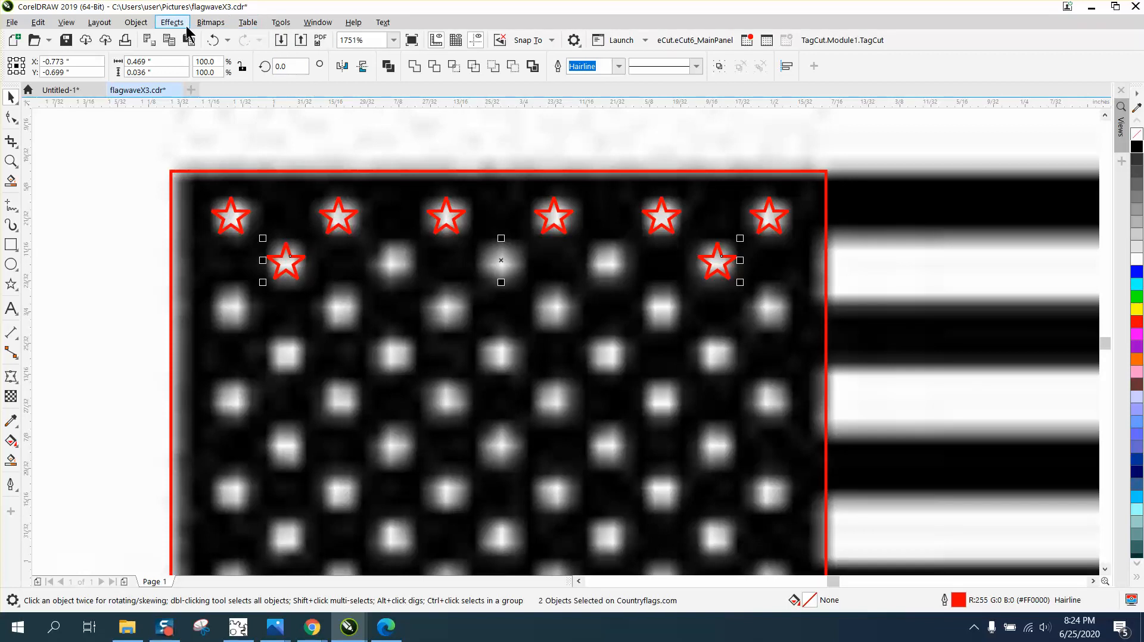
{"action": "left_click", "coordinate": [172, 23]}
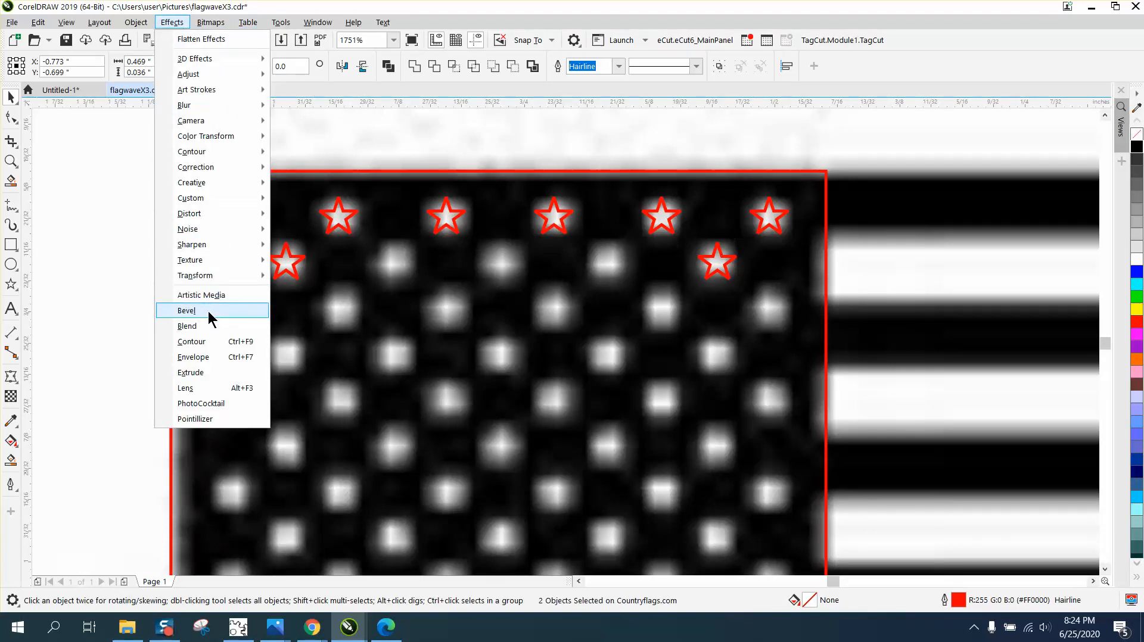
{"action": "left_click", "coordinate": [186, 311]}
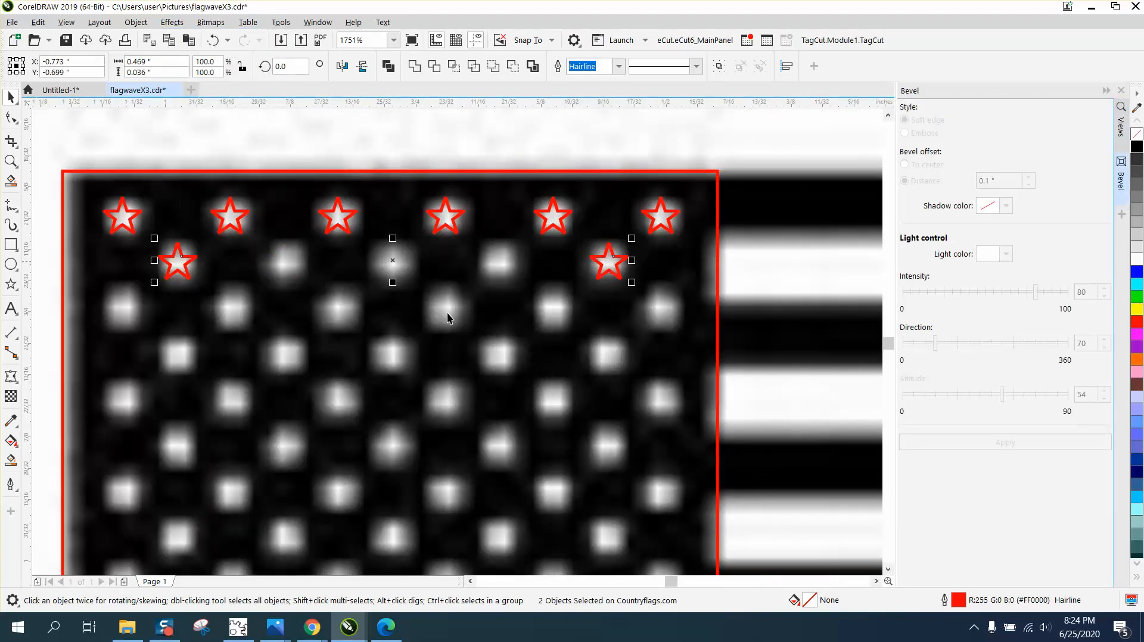
{"action": "mouse_move", "coordinate": [883, 173]}
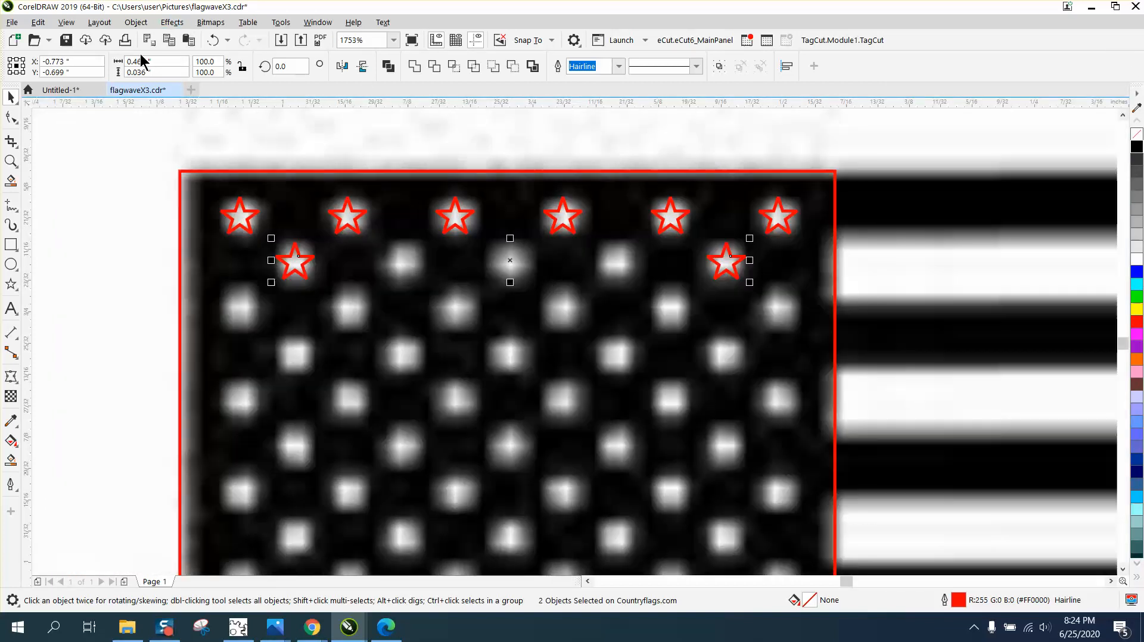
Step: Blend the pair into a row of five stars and select both star rows
{"action": "left_click", "coordinate": [172, 23]}
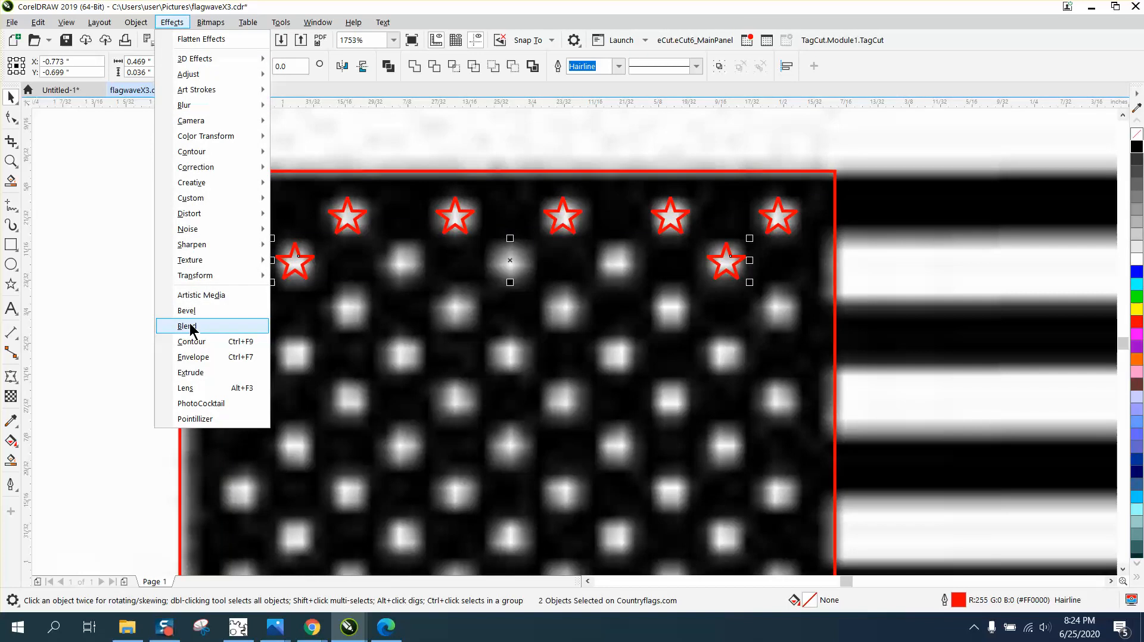
{"action": "left_click", "coordinate": [186, 327]}
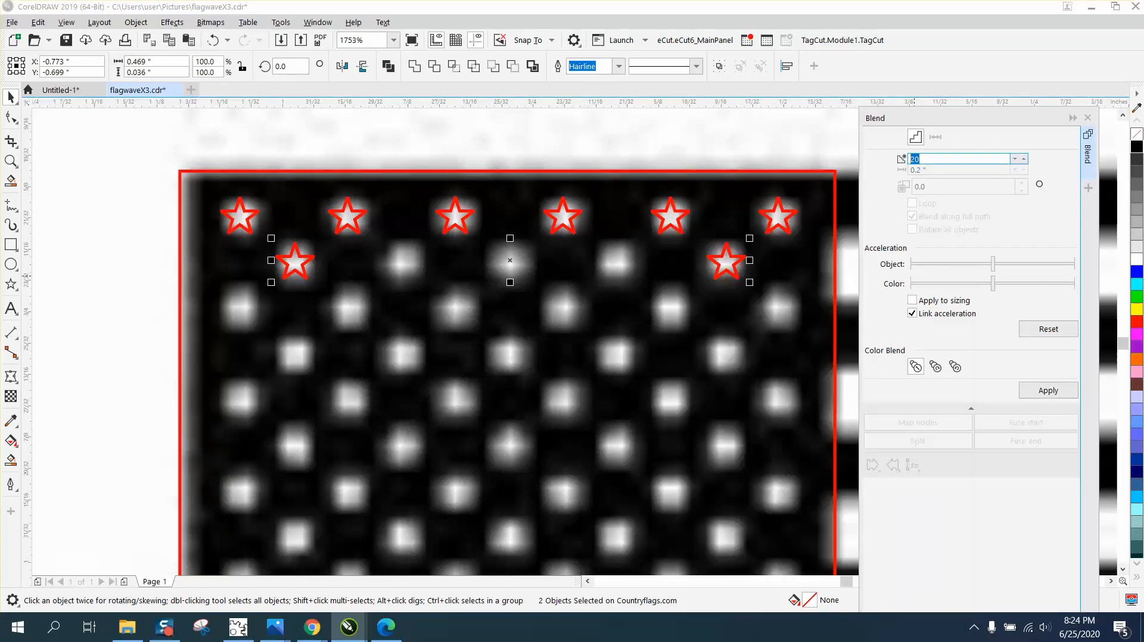
{"action": "left_click", "coordinate": [1049, 391]}
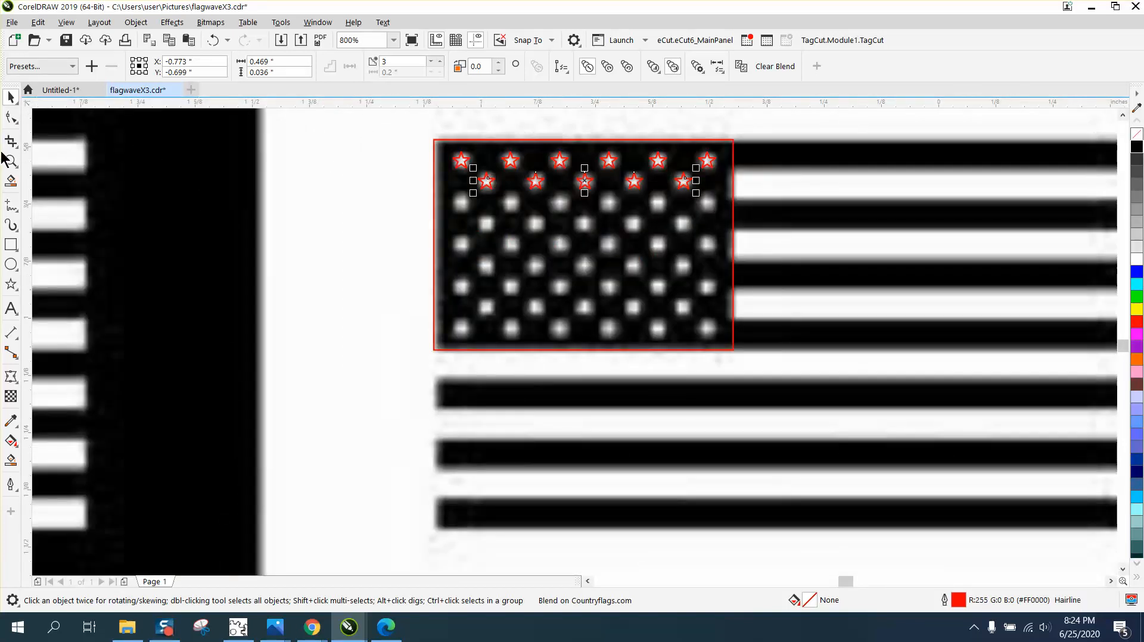
{"action": "left_click", "coordinate": [9, 159]}
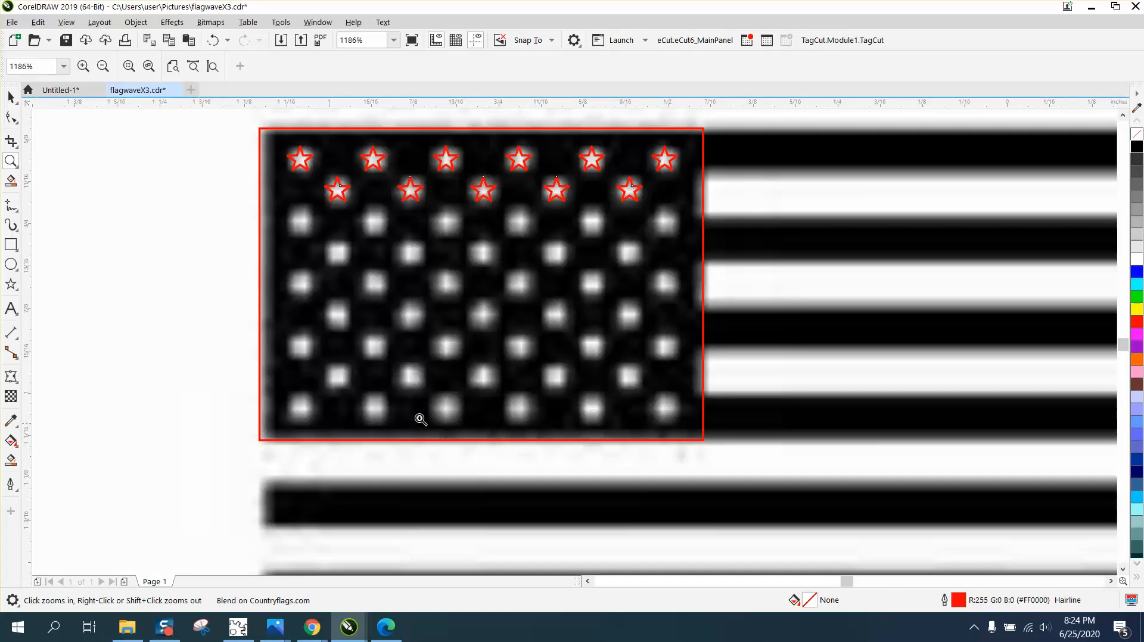
{"action": "mouse_move", "coordinate": [544, 422]}
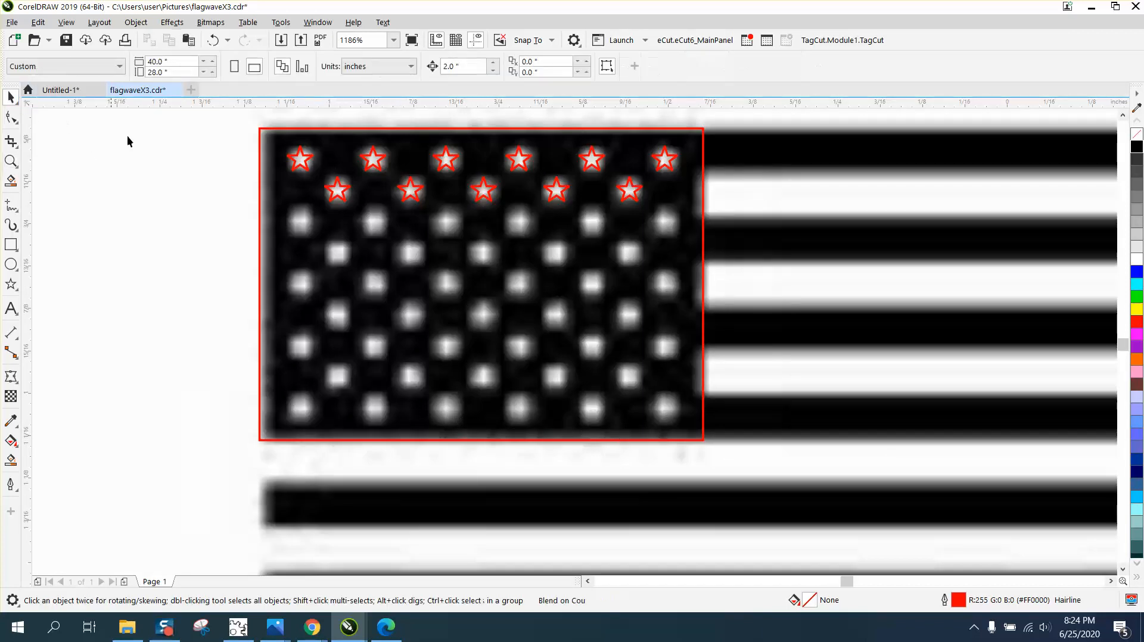
{"action": "left_click", "coordinate": [558, 213]}
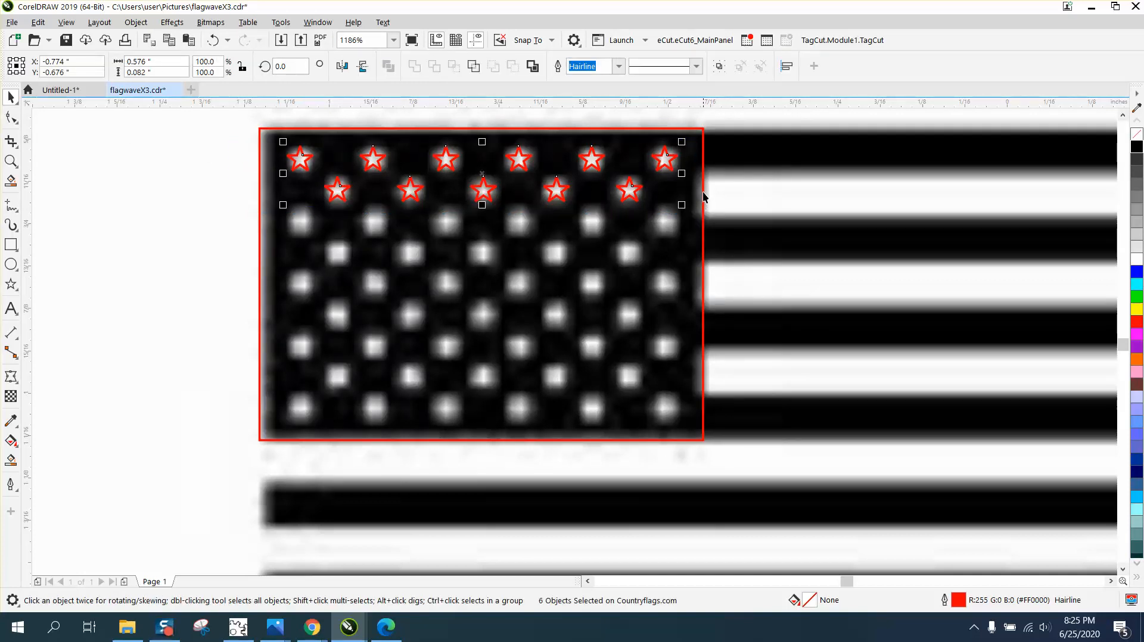
{"action": "mouse_move", "coordinate": [482, 175]}
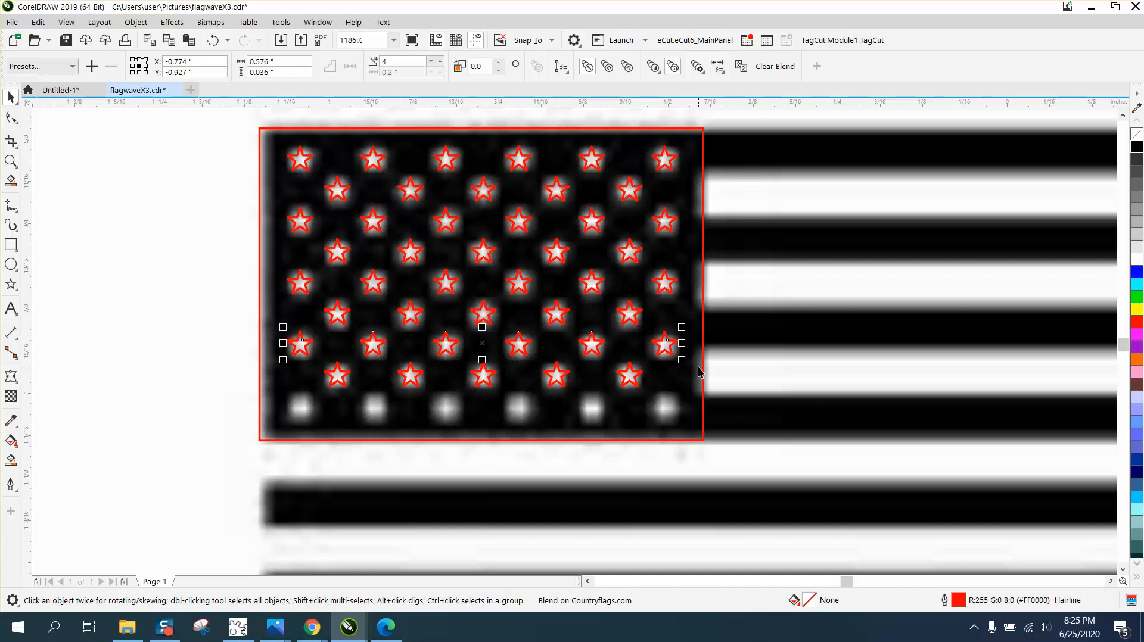
{"action": "mouse_move", "coordinate": [483, 346]}
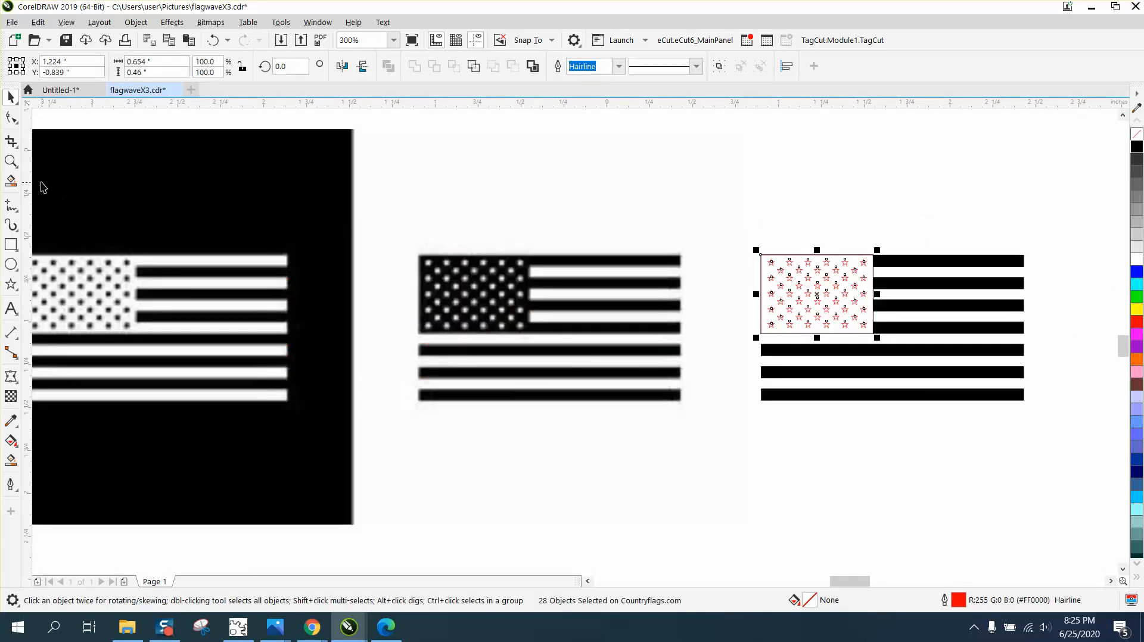
Step: Ungroup the star blends into 50 individual stars and select them all
{"action": "left_click", "coordinate": [9, 160]}
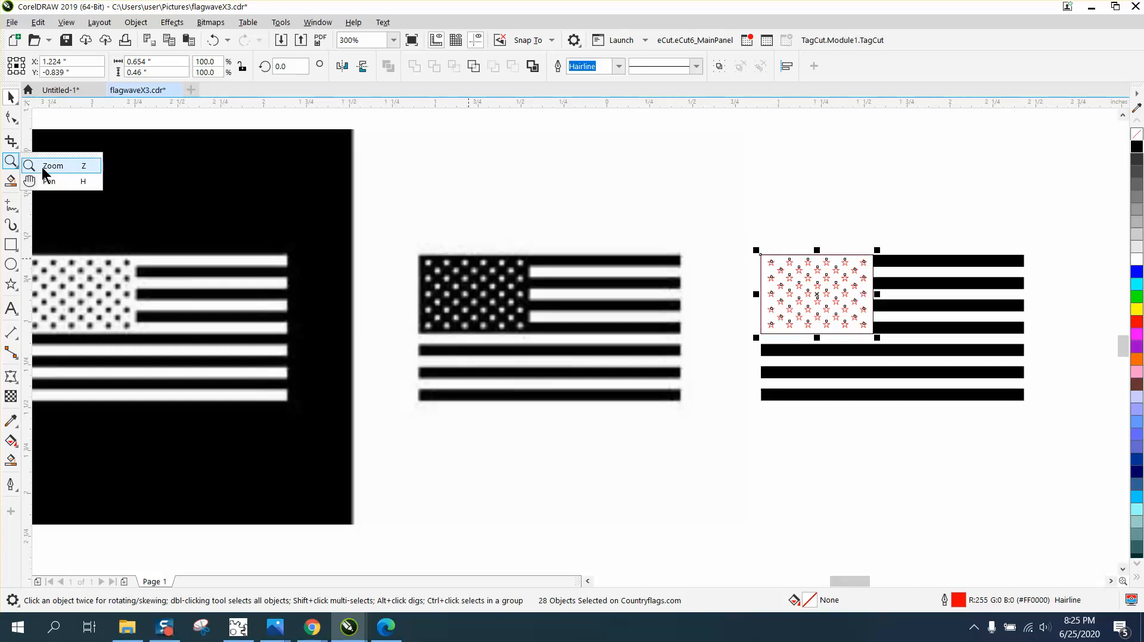
{"action": "left_click", "coordinate": [53, 165]}
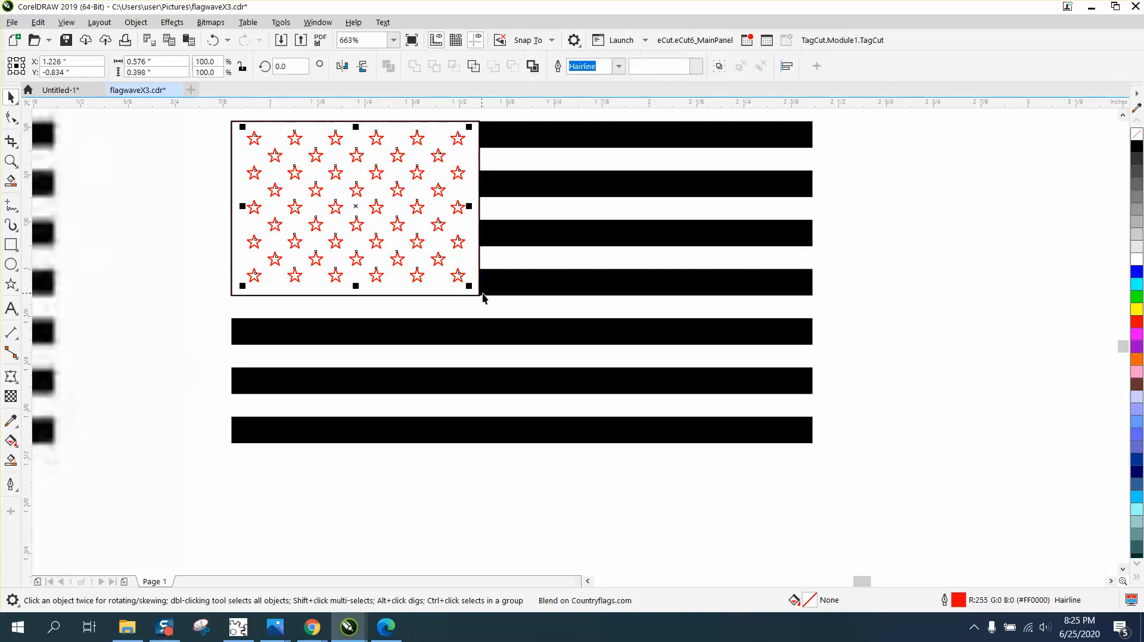
{"action": "left_click", "coordinate": [136, 22]}
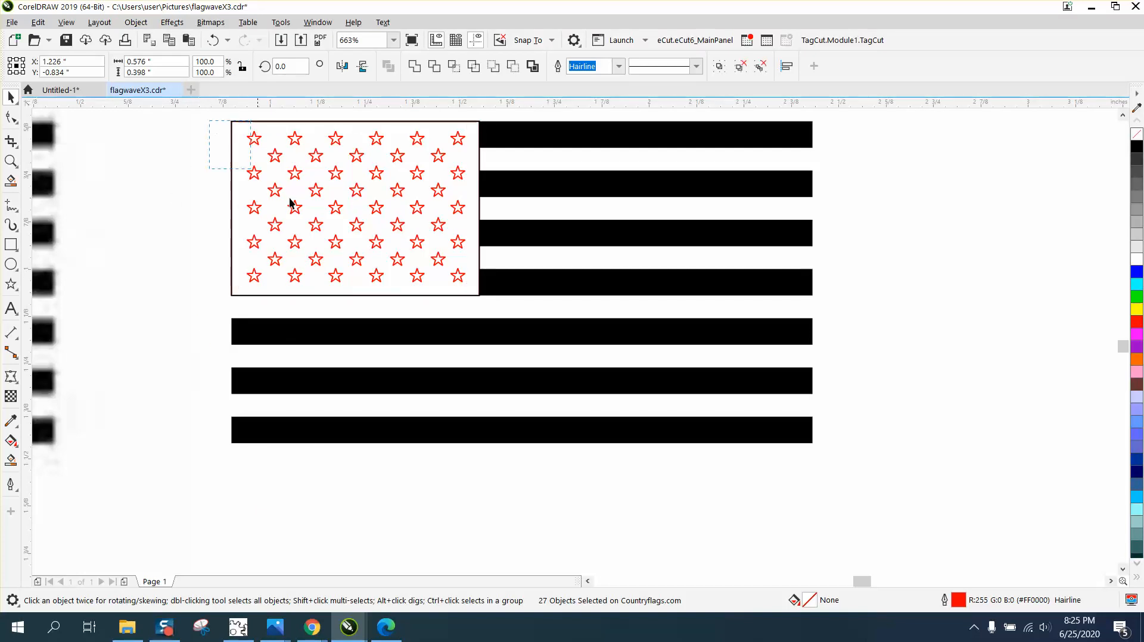
{"action": "left_click", "coordinate": [136, 22]}
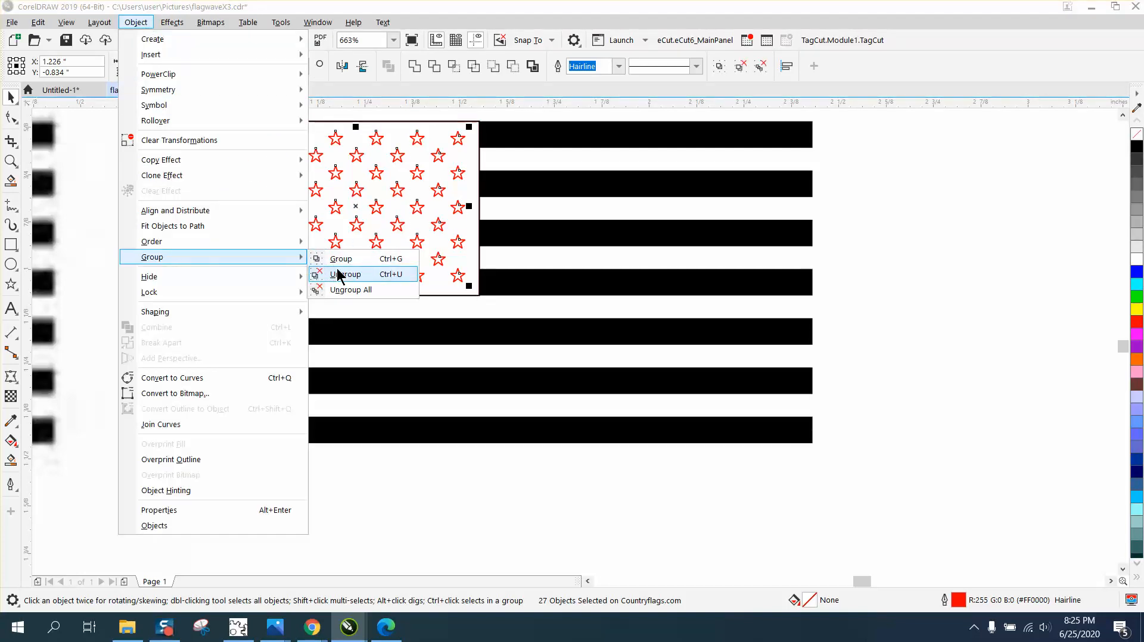
{"action": "left_click", "coordinate": [347, 274]}
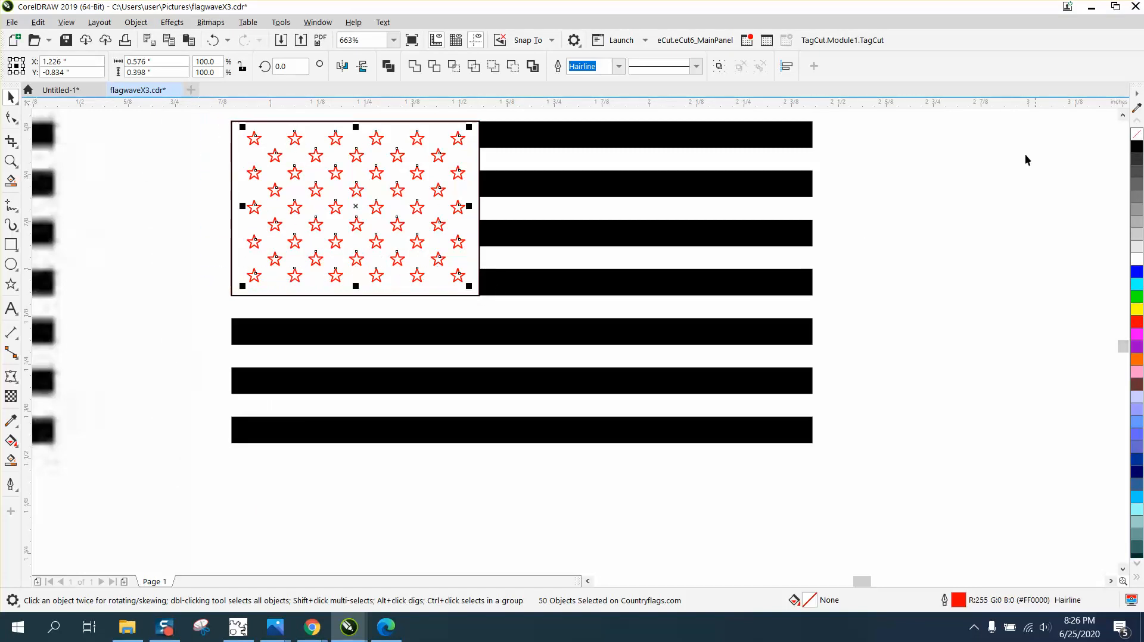
{"action": "left_click", "coordinate": [458, 138]}
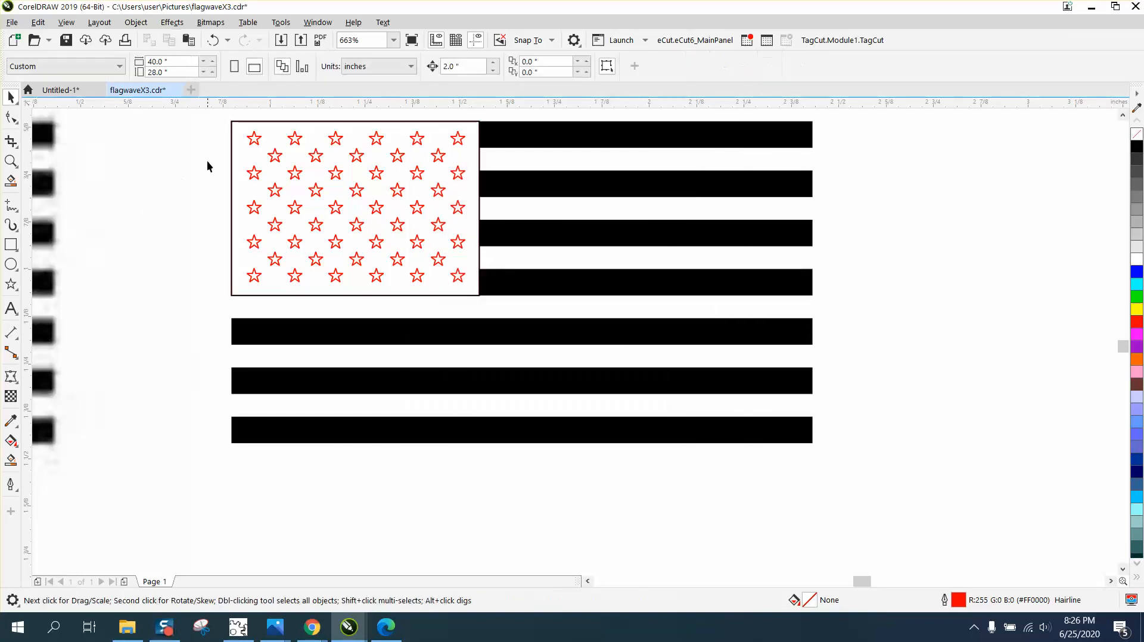
{"action": "left_click", "coordinate": [355, 207]}
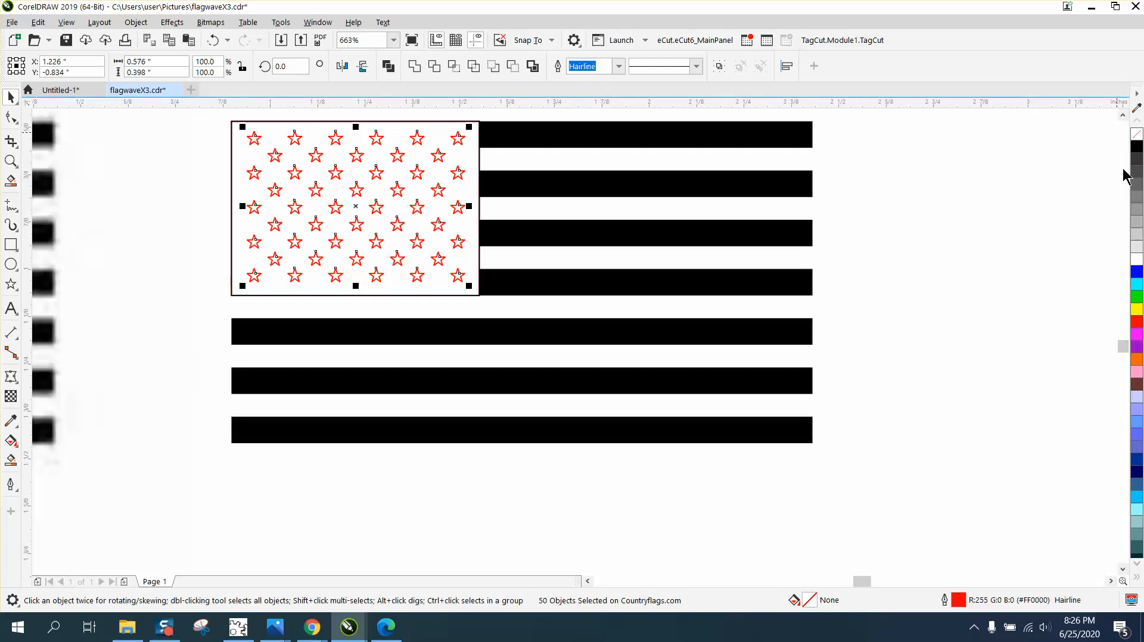
{"action": "mouse_move", "coordinate": [1118, 162]}
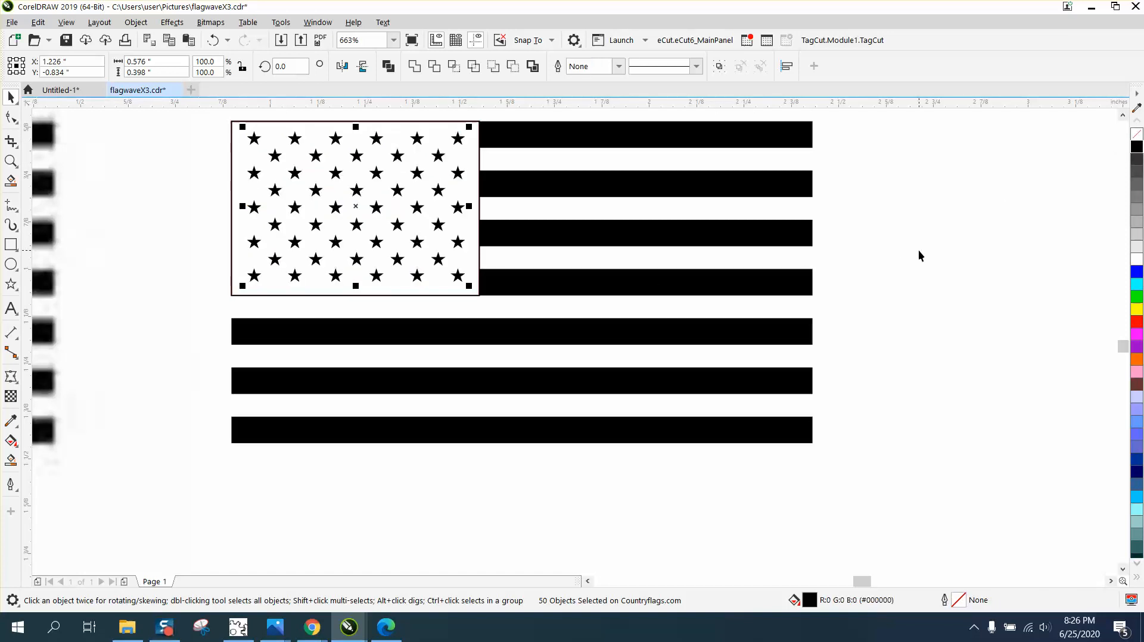
{"action": "mouse_move", "coordinate": [250, 256]}
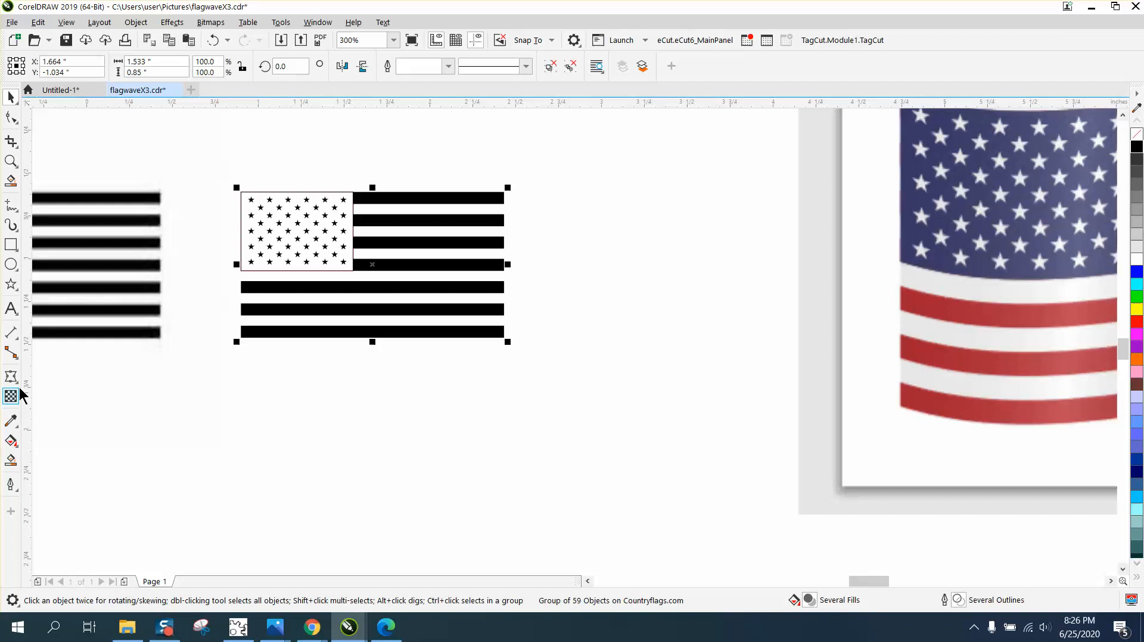
{"action": "mouse_move", "coordinate": [172, 23]}
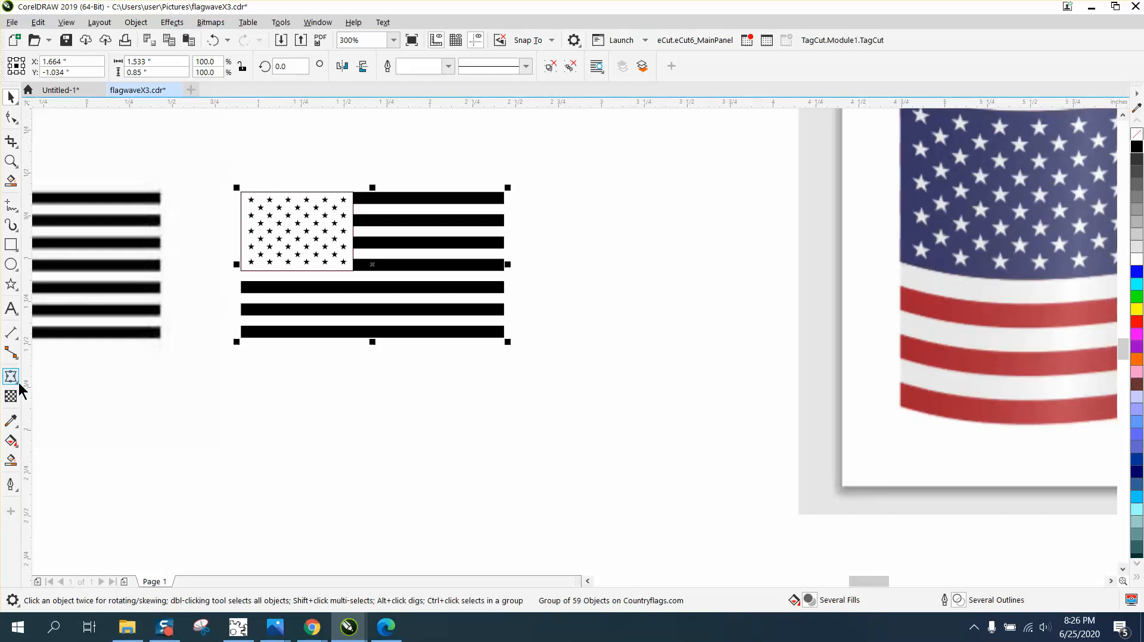
Step: Apply the Envelope effect to the 59-object flag group, try wavy node shapes, then undo back to flat
{"action": "left_click", "coordinate": [9, 376]}
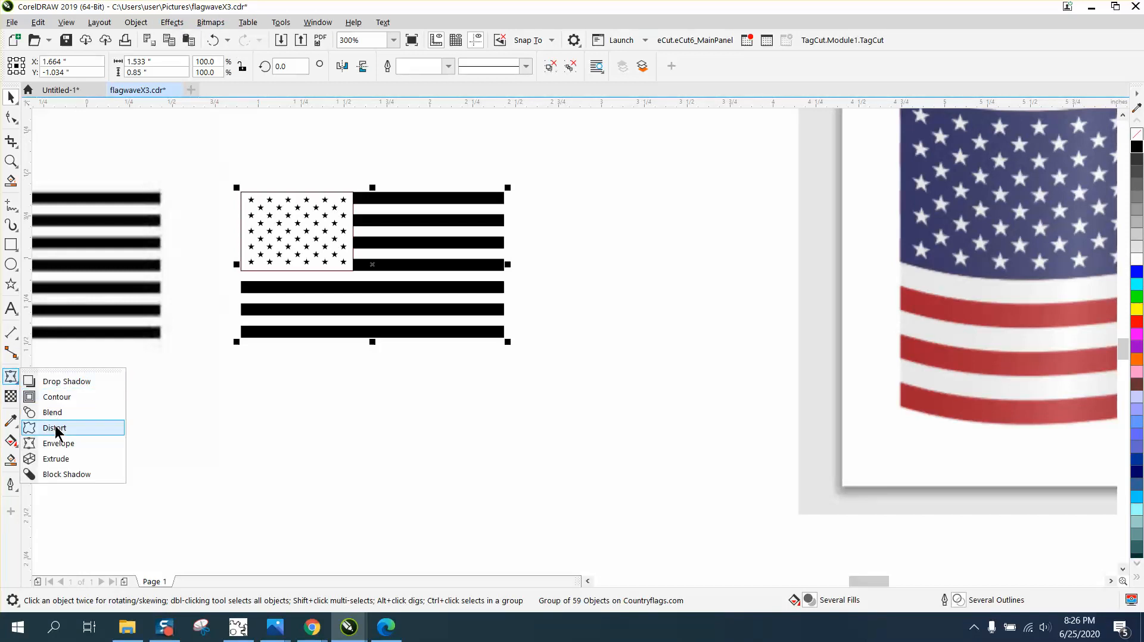
{"action": "left_click", "coordinate": [57, 428]}
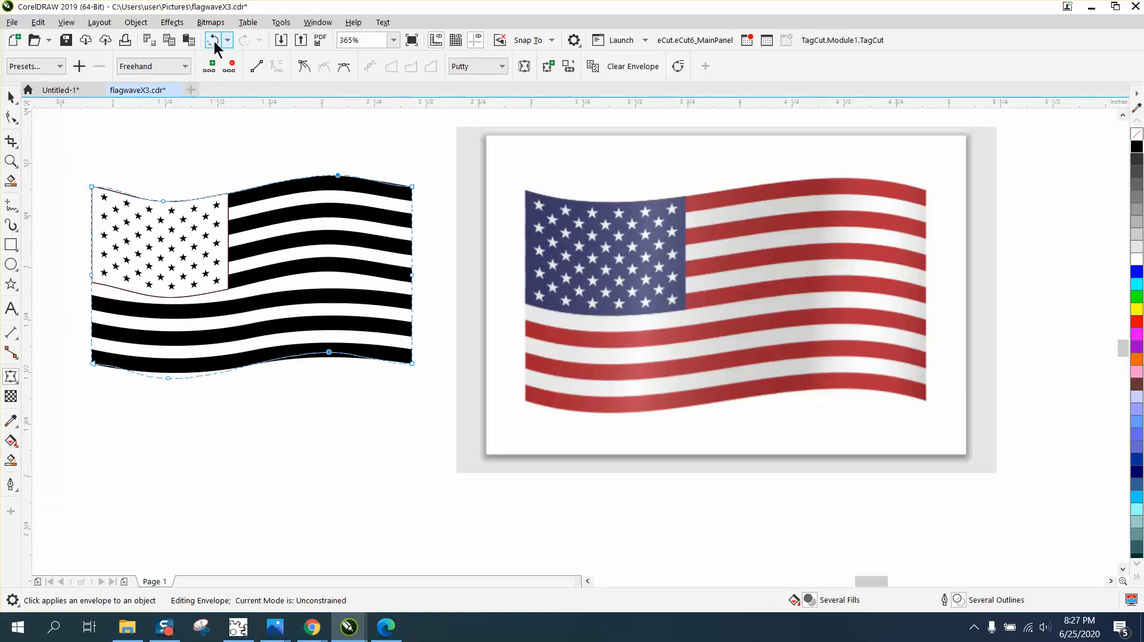
{"action": "left_click", "coordinate": [219, 41]}
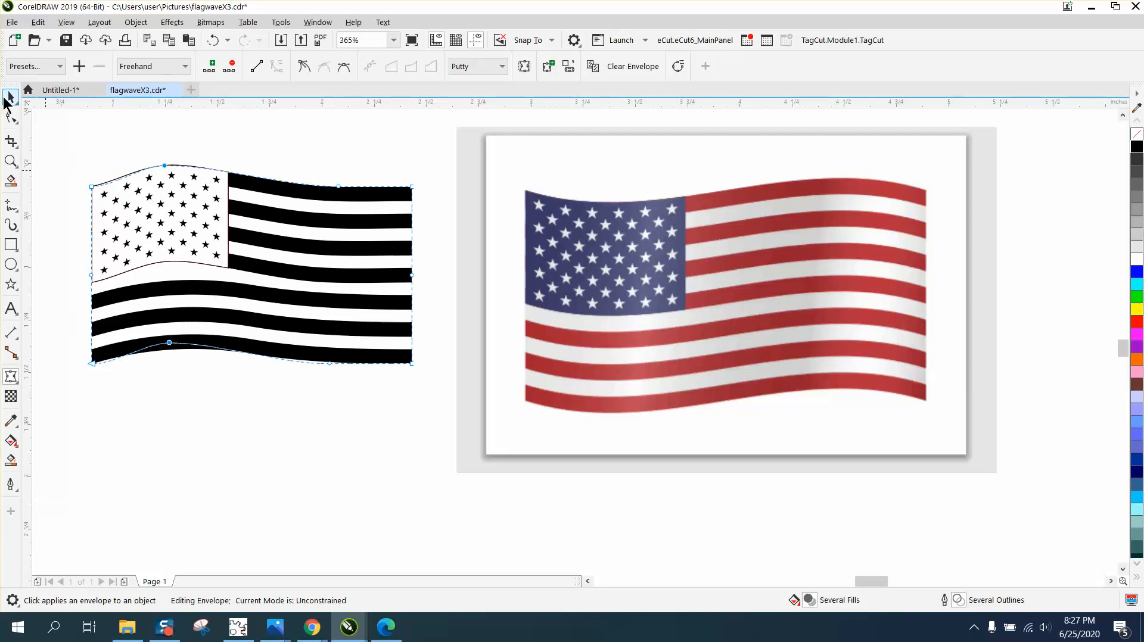
{"action": "left_click", "coordinate": [8, 96]}
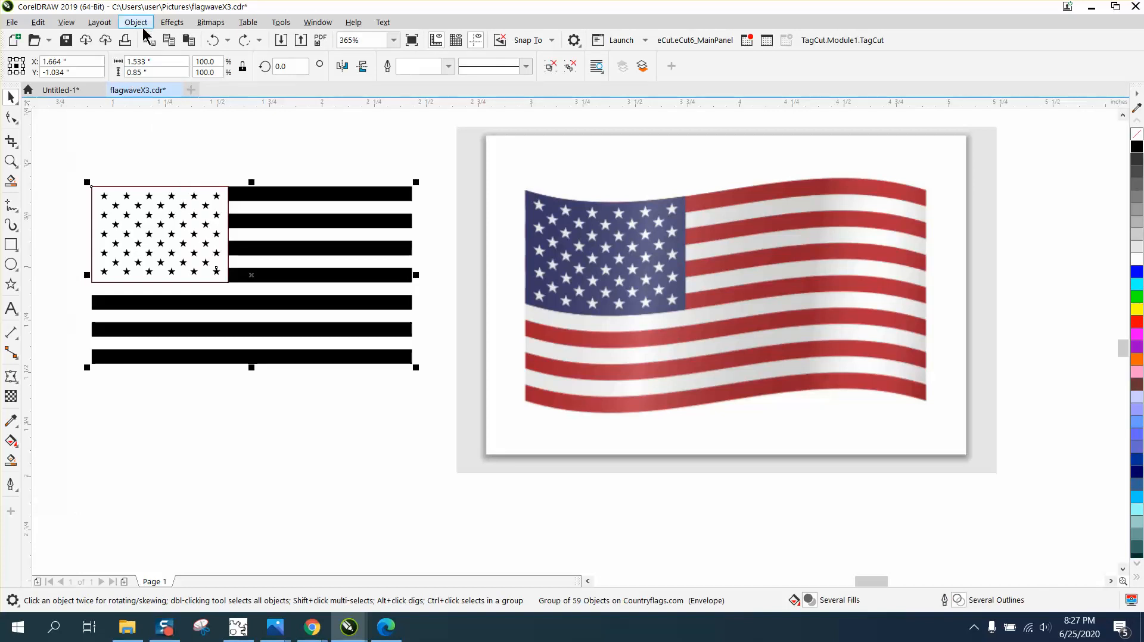
Step: Clear the envelope from the flag group via Object > Clear Effect and select the canton curve
{"action": "left_click", "coordinate": [136, 23]}
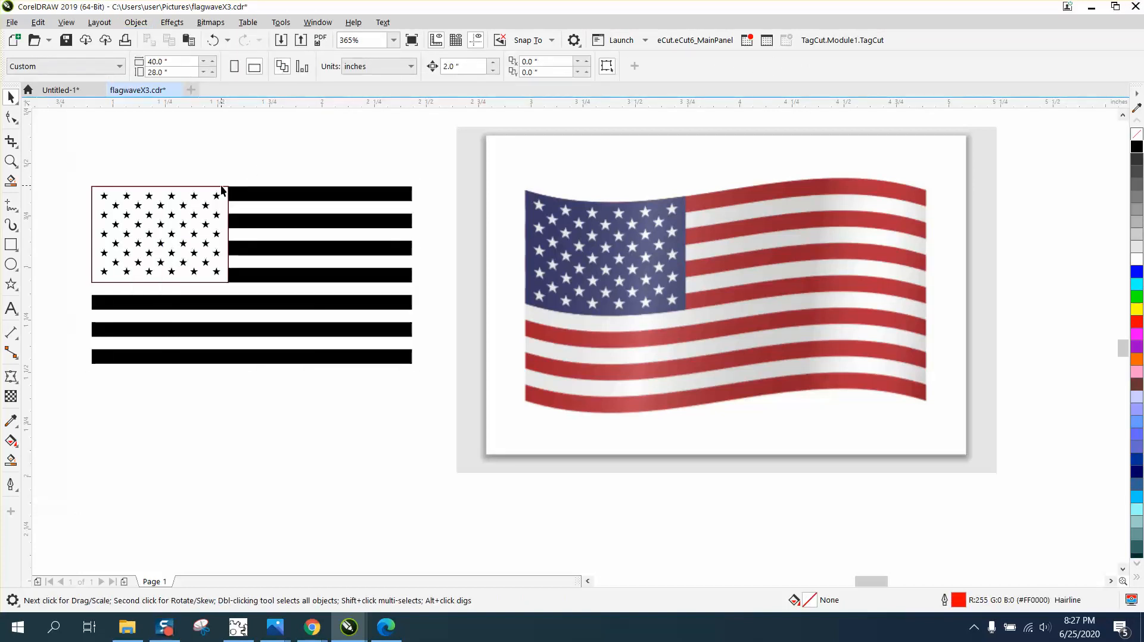
{"action": "left_click", "coordinate": [158, 234]}
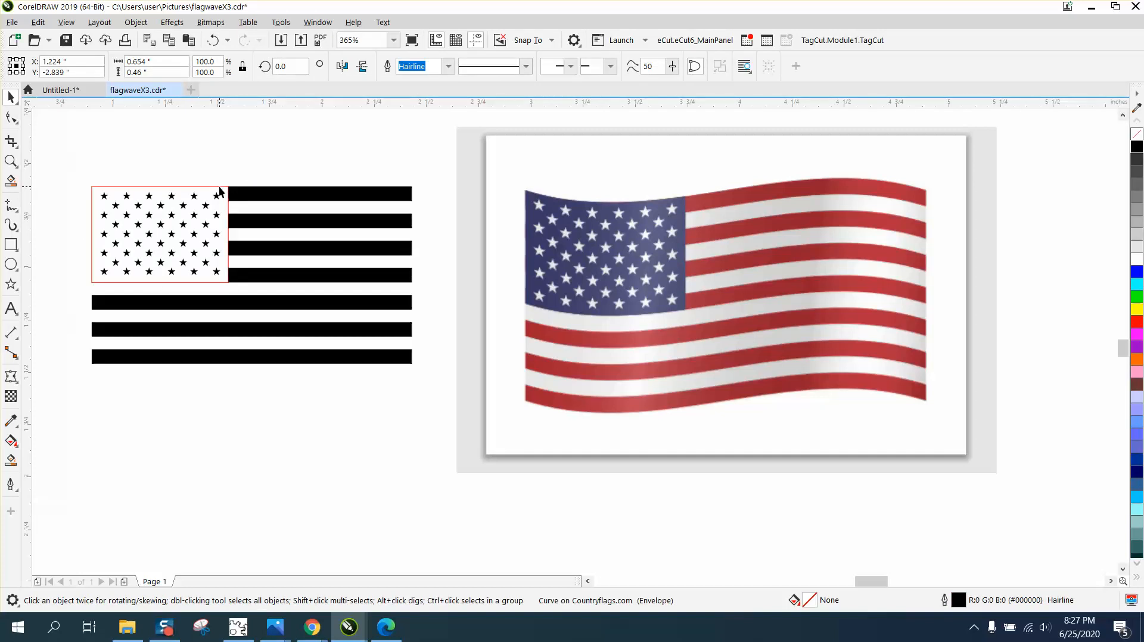
{"action": "left_click", "coordinate": [159, 233]}
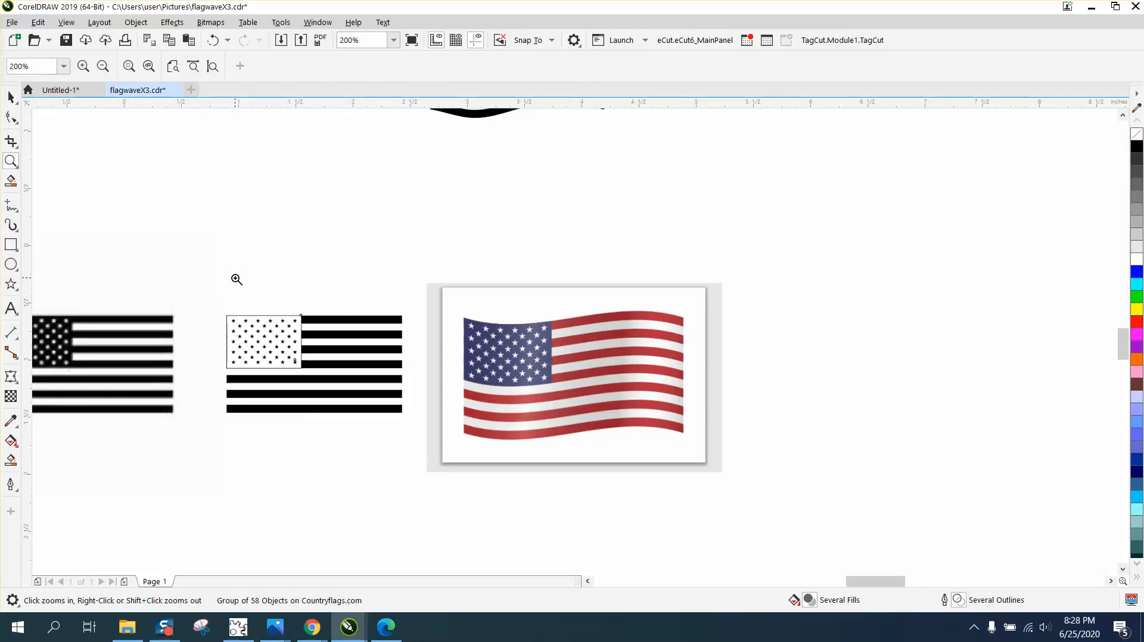
Step: Reapply an envelope and drag the flag's lower edge nodes into a rippling wave matching the reference
{"action": "left_click", "coordinate": [236, 280]}
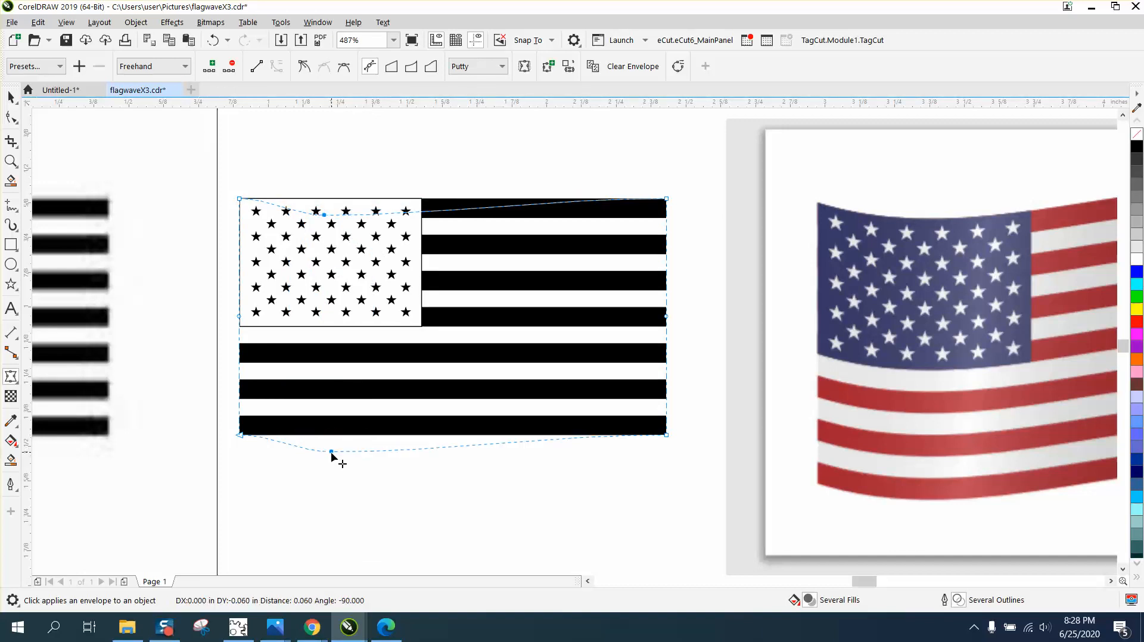
{"action": "left_click_drag", "start_coordinate": [331, 454], "coordinate": [331, 452]}
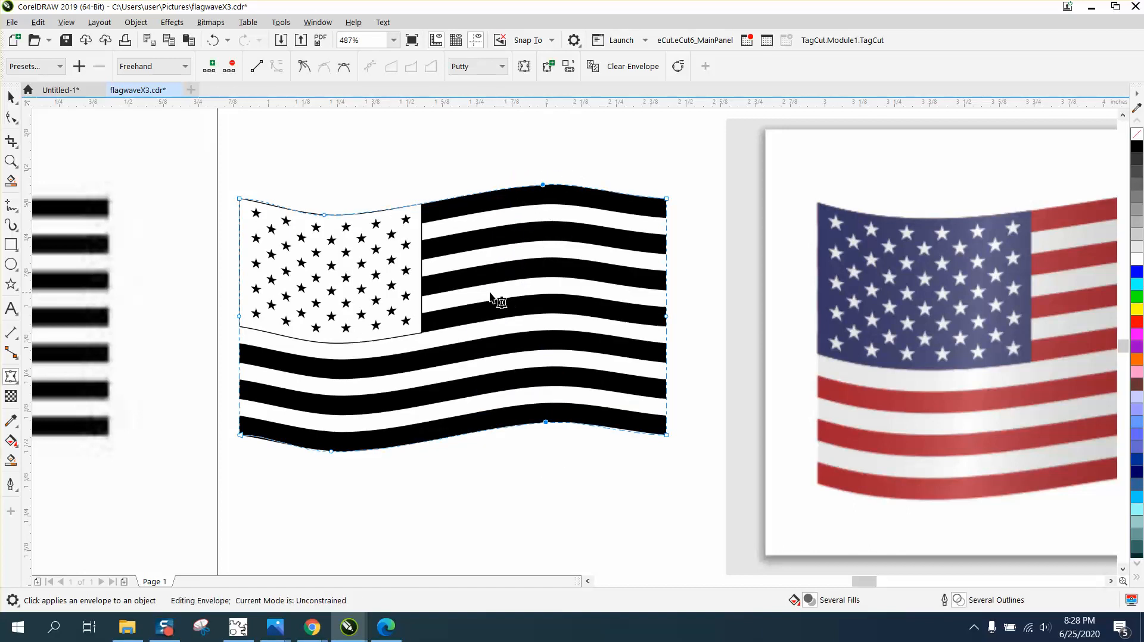
{"action": "mouse_move", "coordinate": [505, 258]}
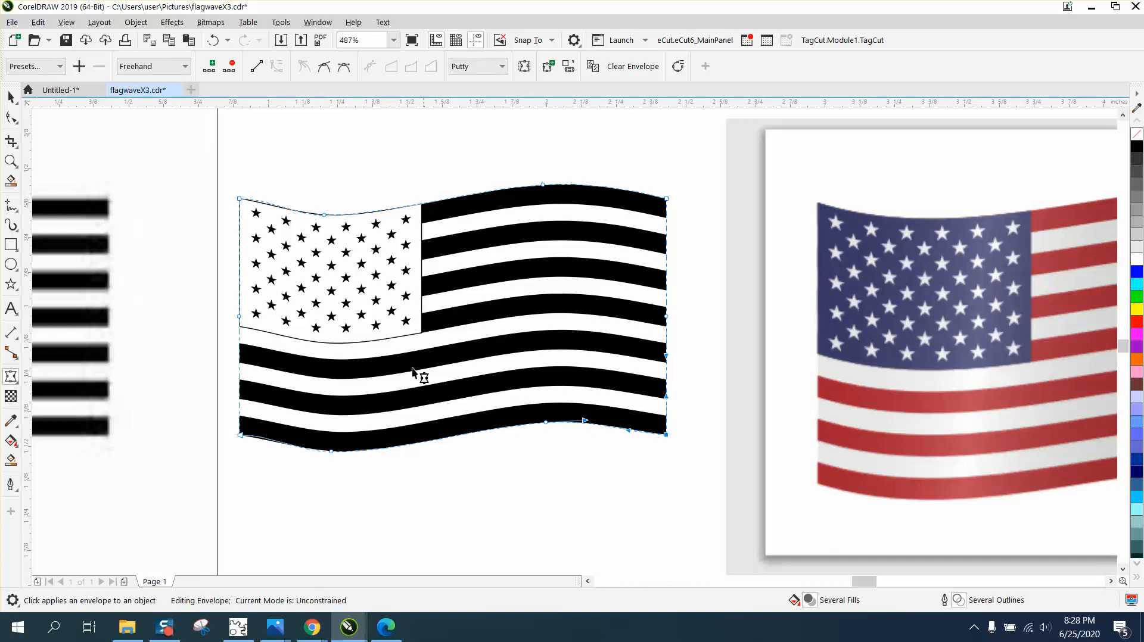
{"action": "mouse_move", "coordinate": [254, 434]}
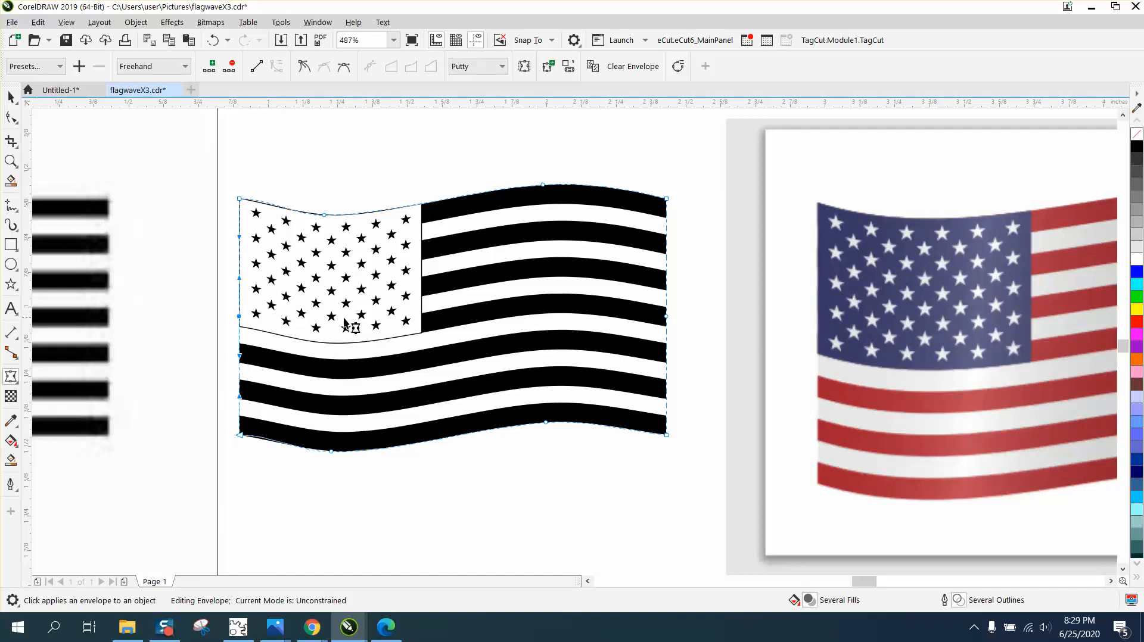
{"action": "mouse_move", "coordinate": [689, 313]}
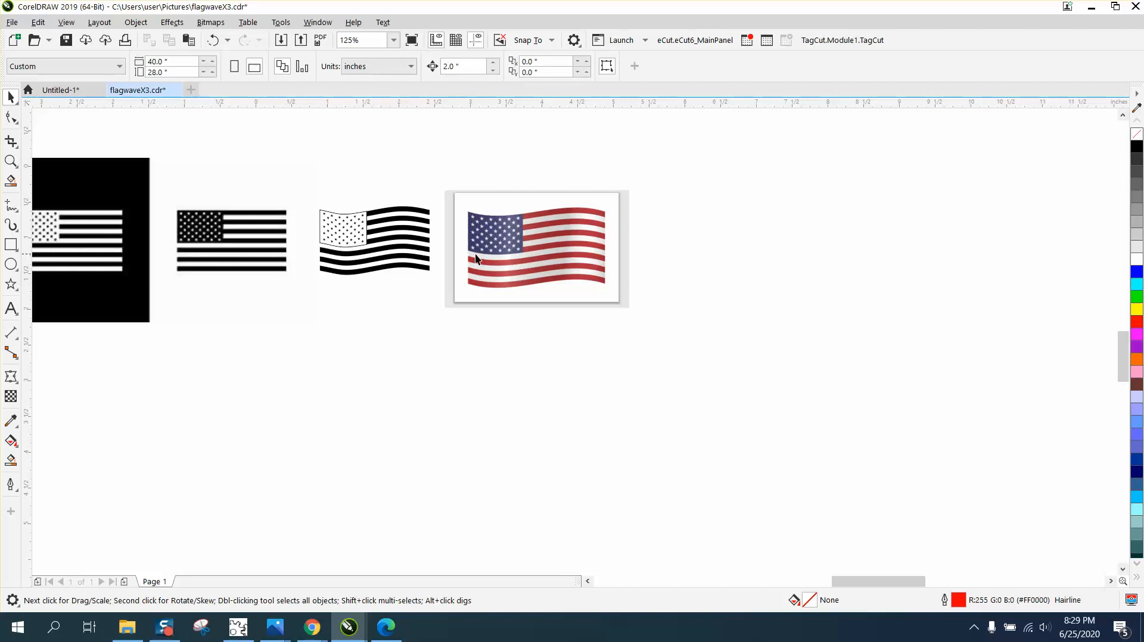
{"action": "left_click", "coordinate": [9, 161]}
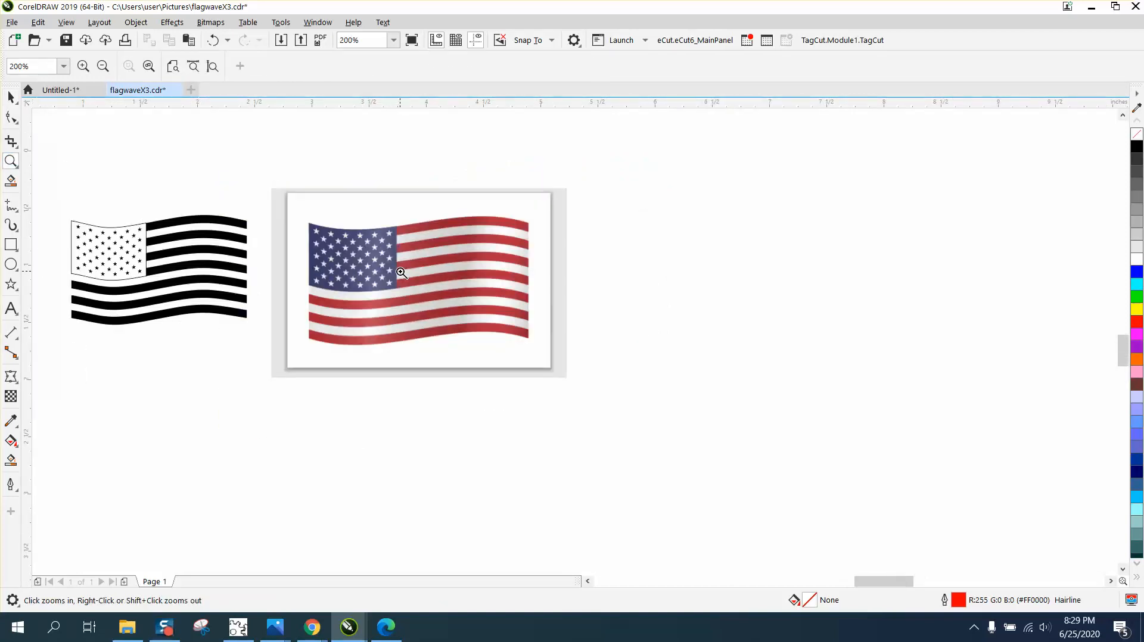
{"action": "mouse_move", "coordinate": [369, 257]}
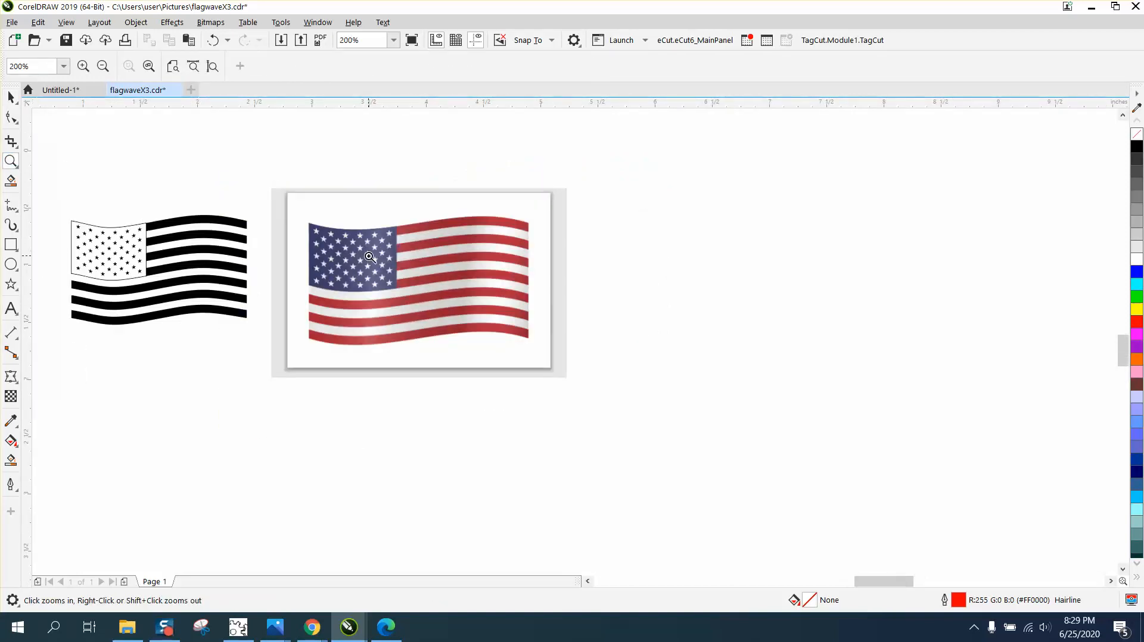